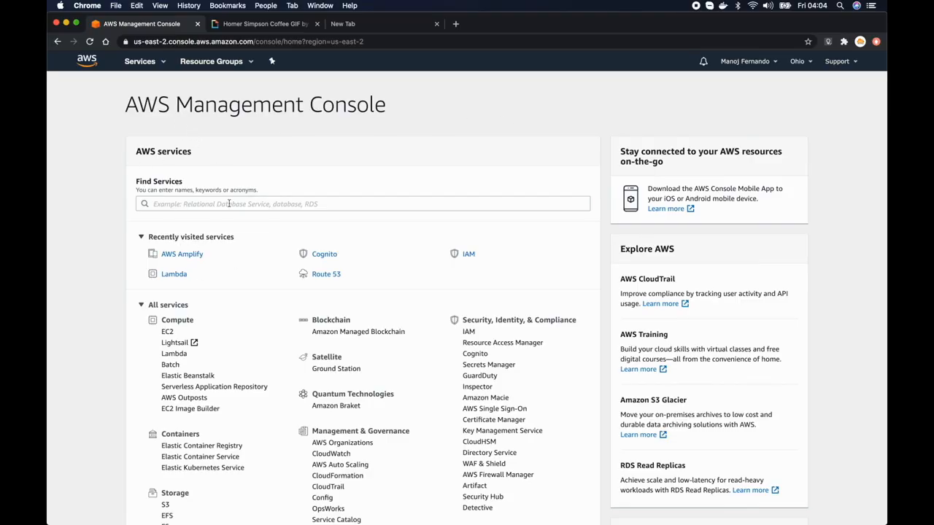
{"action": "mouse_move", "coordinate": [192, 257]}
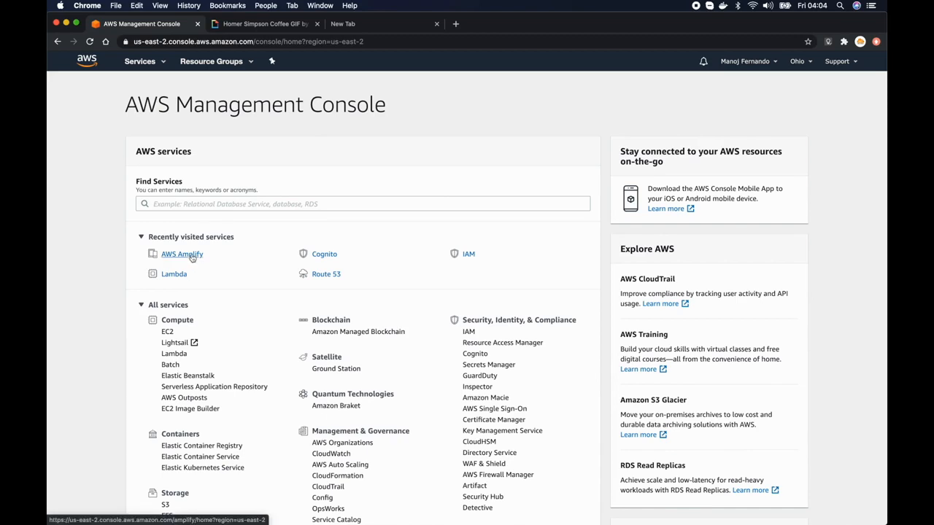
Open the coffeelove app in Amplify and review its dev, master and test frontend environments.
{"action": "left_click", "coordinate": [181, 254]}
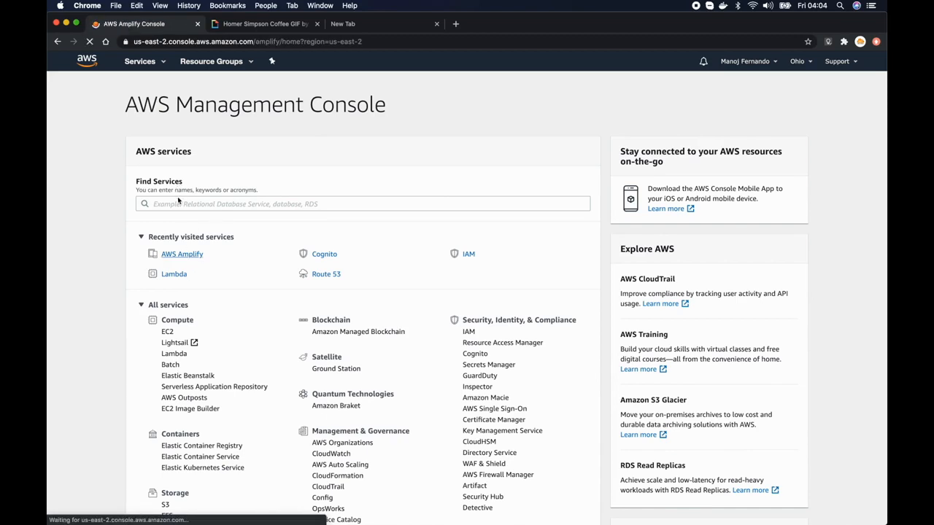
{"action": "left_click", "coordinate": [181, 253]}
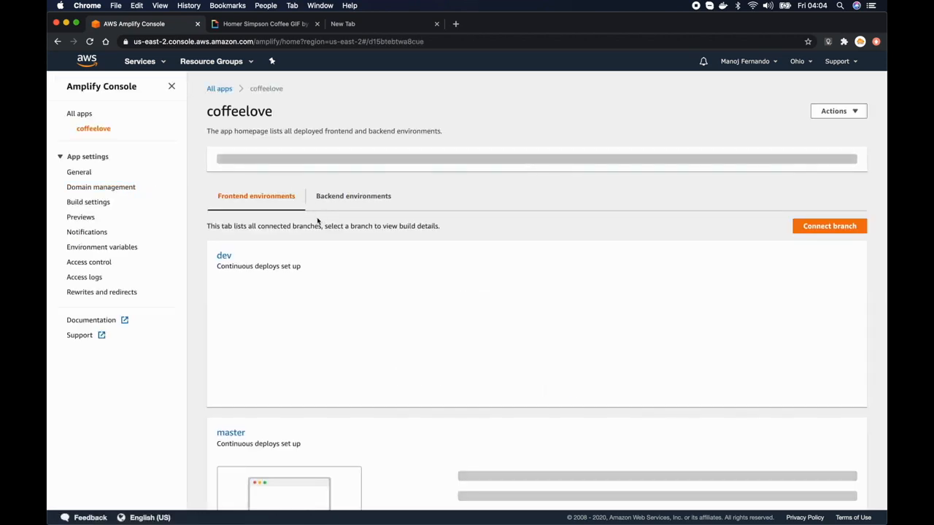
{"action": "scroll", "scroll_direction": "down", "scroll_amount": 3}
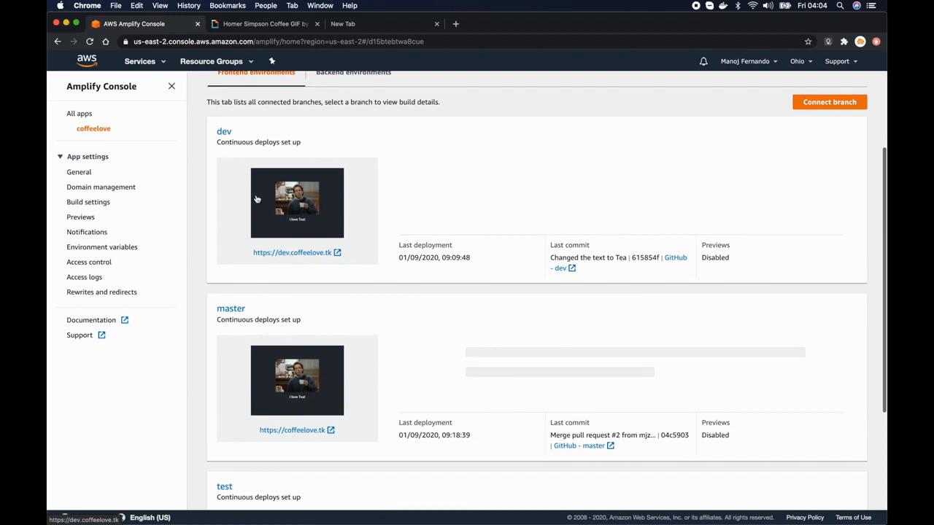
{"action": "scroll", "scroll_direction": "down", "scroll_amount": 3}
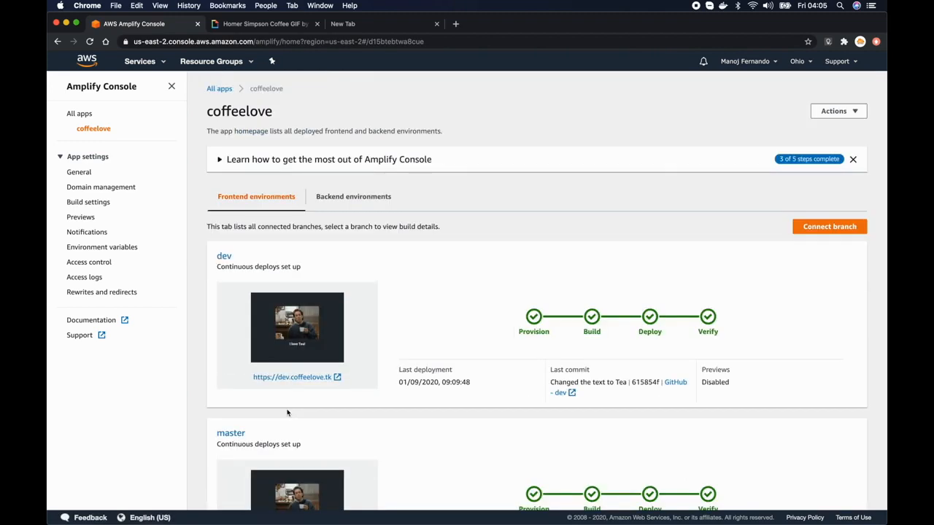
{"action": "scroll", "scroll_direction": "down", "scroll_amount": 3}
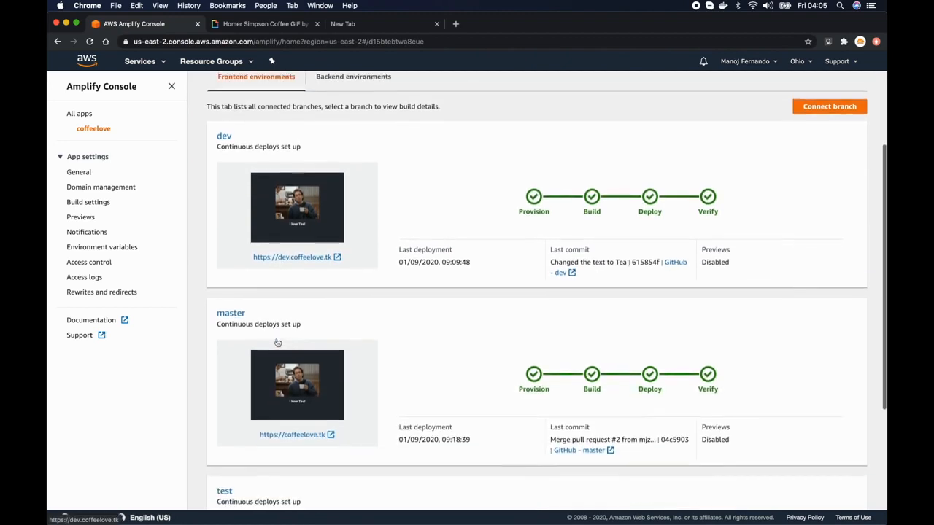
{"action": "scroll", "scroll_direction": "down", "scroll_amount": 3}
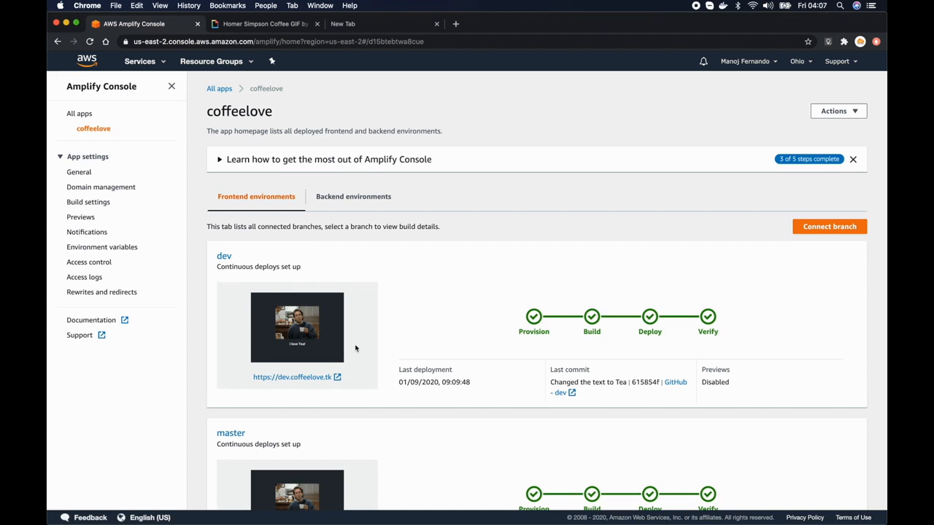
Create a version2 branch from master in the mjzone/coffeelove GitHub repository.
{"action": "scroll", "scroll_direction": "down", "scroll_amount": 3}
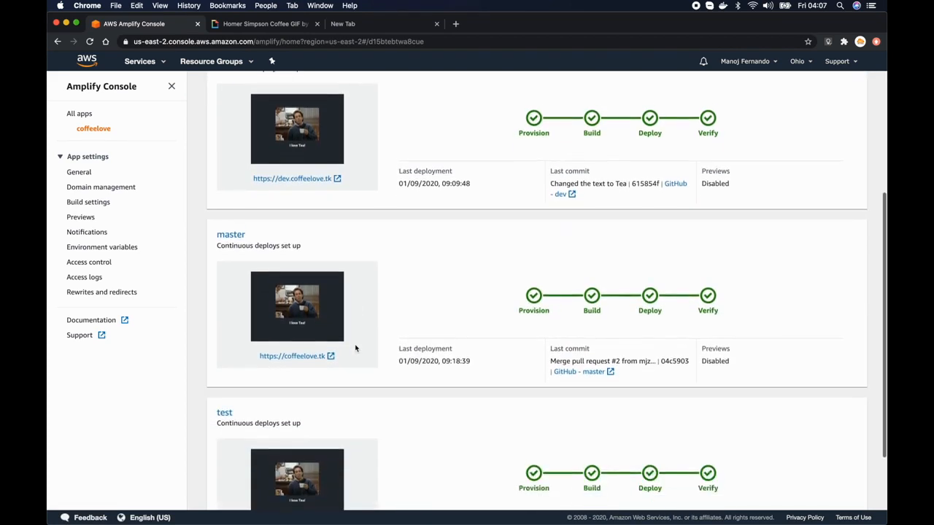
{"action": "scroll", "scroll_direction": "down", "scroll_amount": 3}
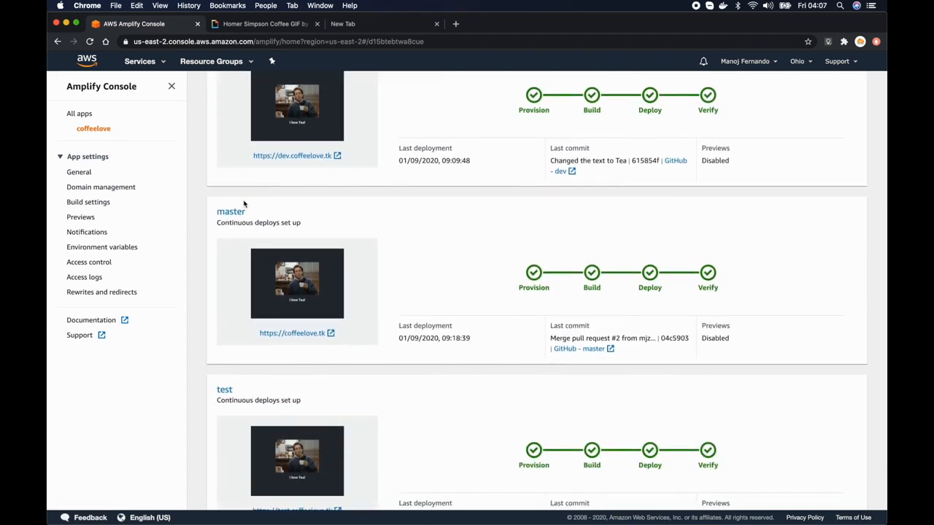
{"action": "mouse_move", "coordinate": [584, 355]}
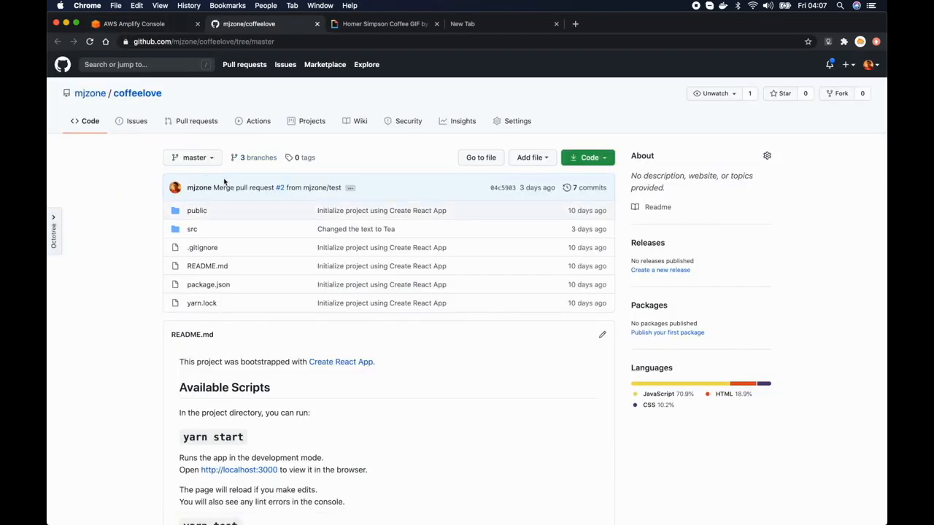
{"action": "mouse_move", "coordinate": [207, 190]}
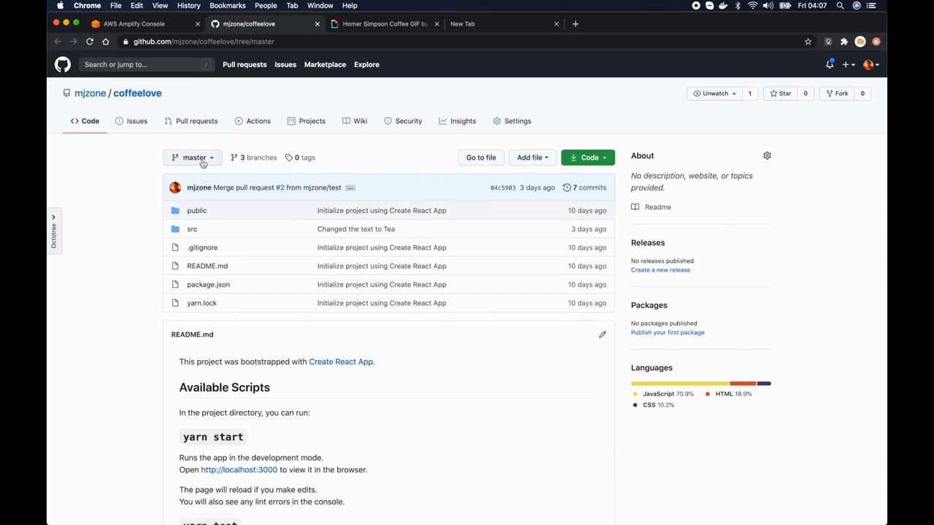
{"action": "left_click", "coordinate": [193, 158]}
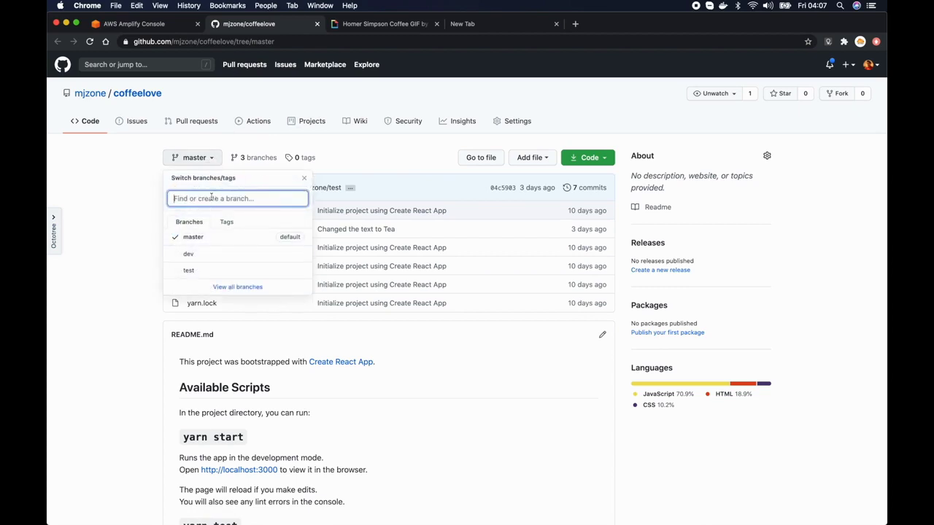
{"action": "type", "text": "version2"}
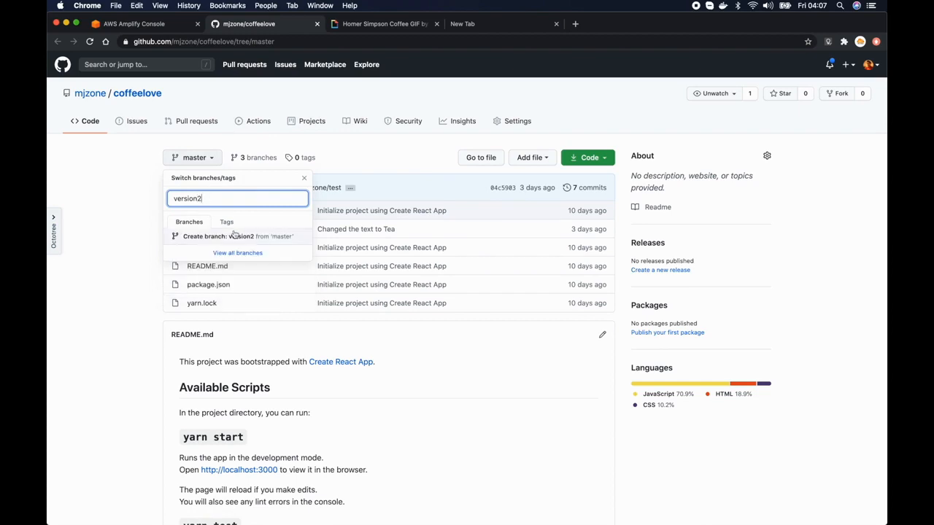
{"action": "mouse_move", "coordinate": [266, 242]}
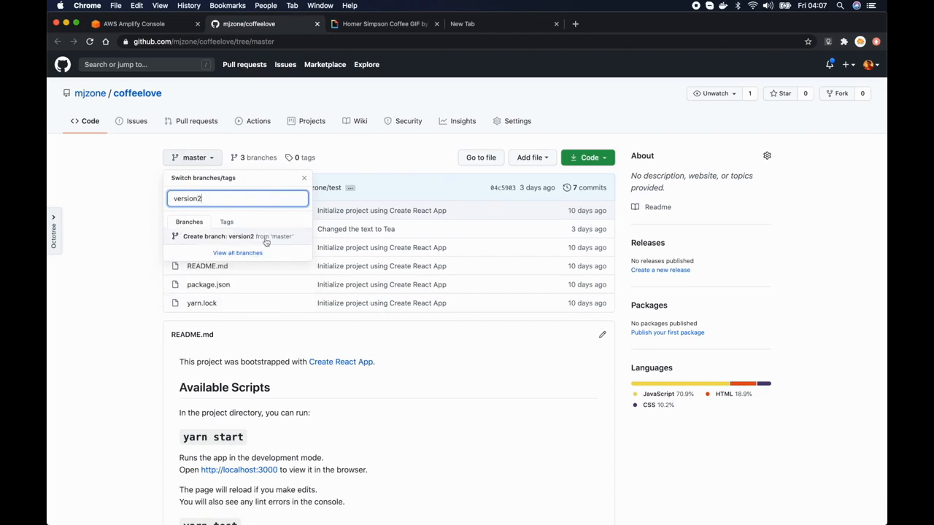
{"action": "left_click", "coordinate": [236, 236]}
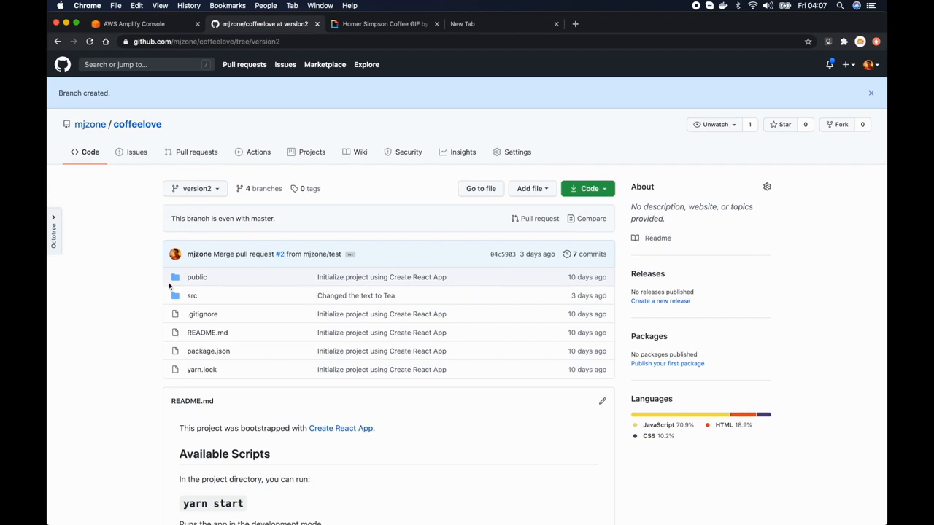
{"action": "mouse_move", "coordinate": [207, 205]}
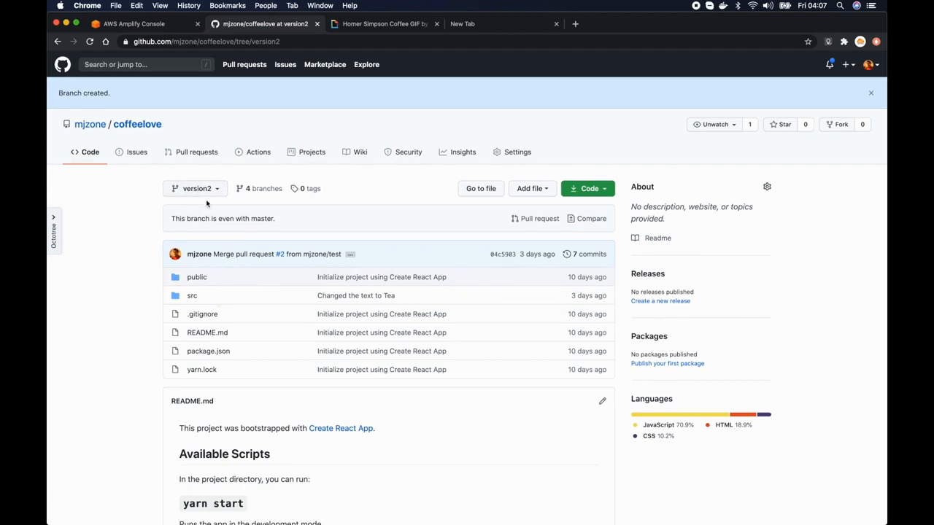
{"action": "mouse_move", "coordinate": [246, 273]}
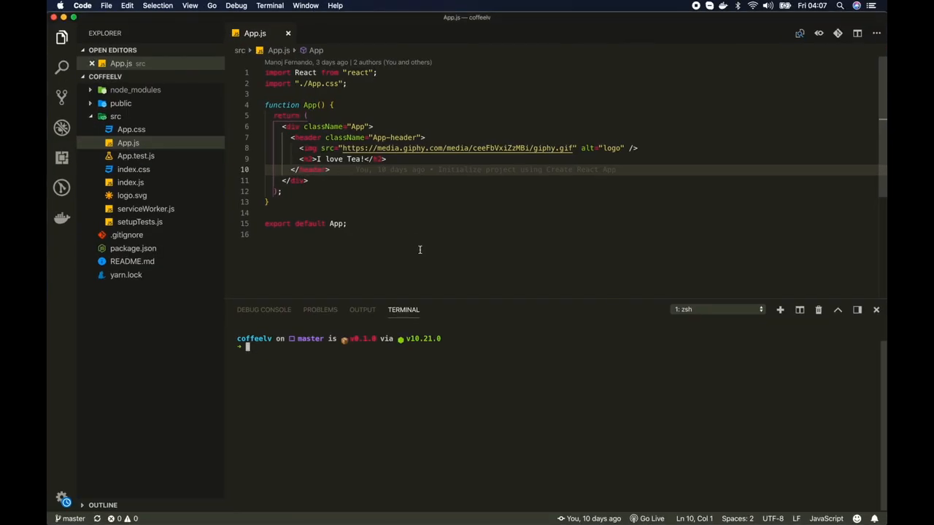
{"action": "mouse_move", "coordinate": [332, 268]}
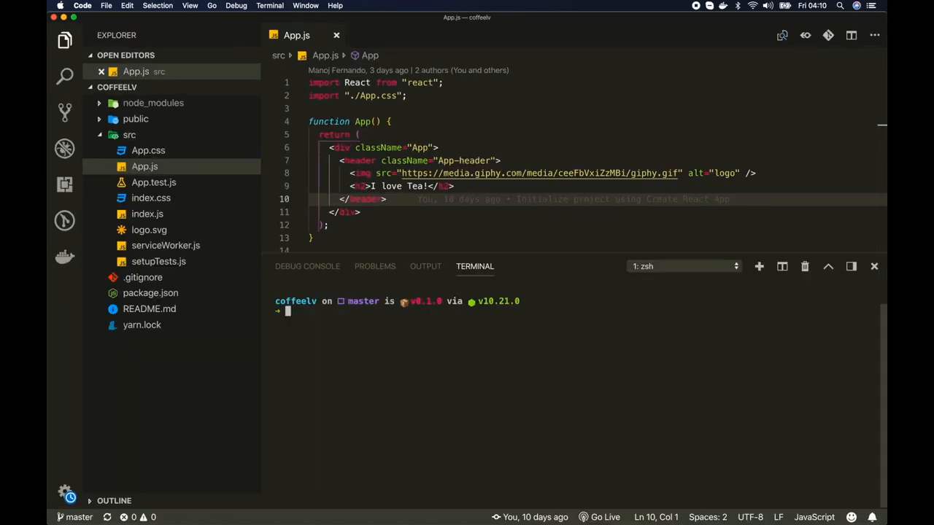
Create and check out a local version2 branch with git checkout -b version2.
{"action": "type", "text": "git checkout"}
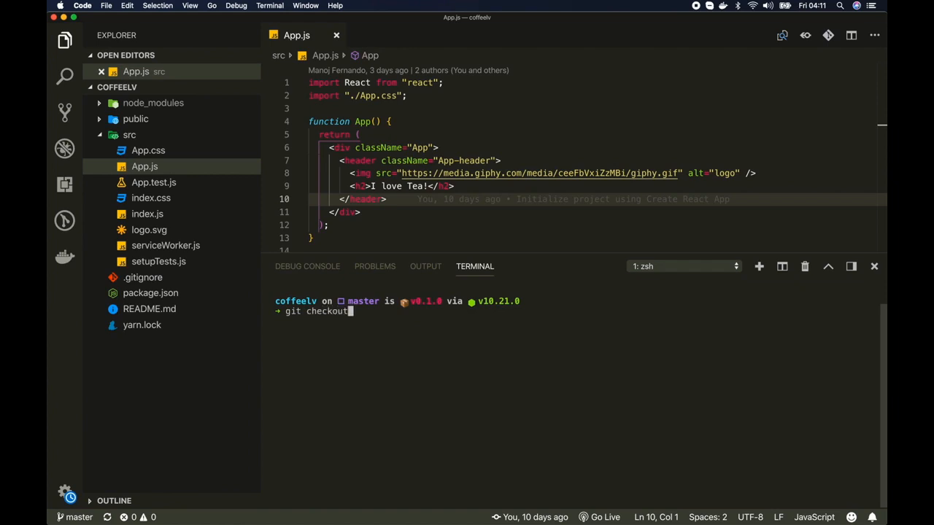
{"action": "type", "text": "-b version2"}
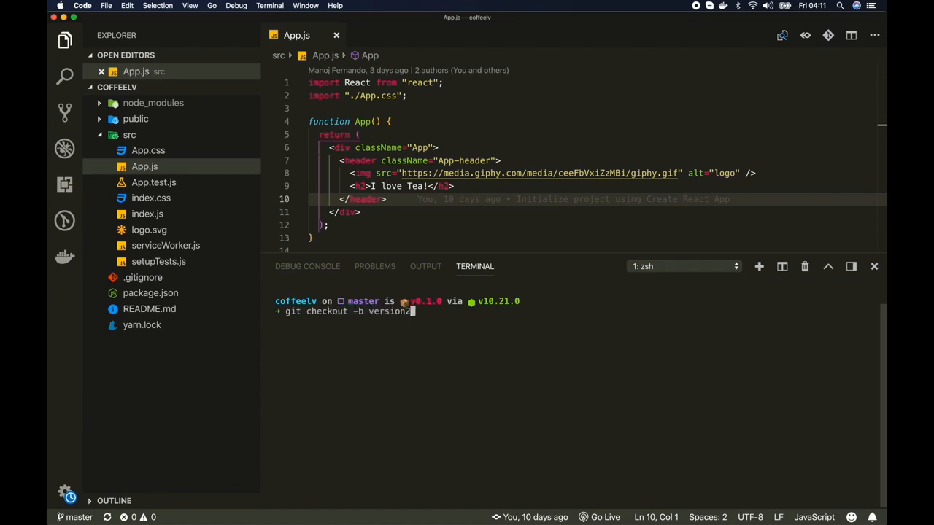
{"action": "key", "text": "Enter"}
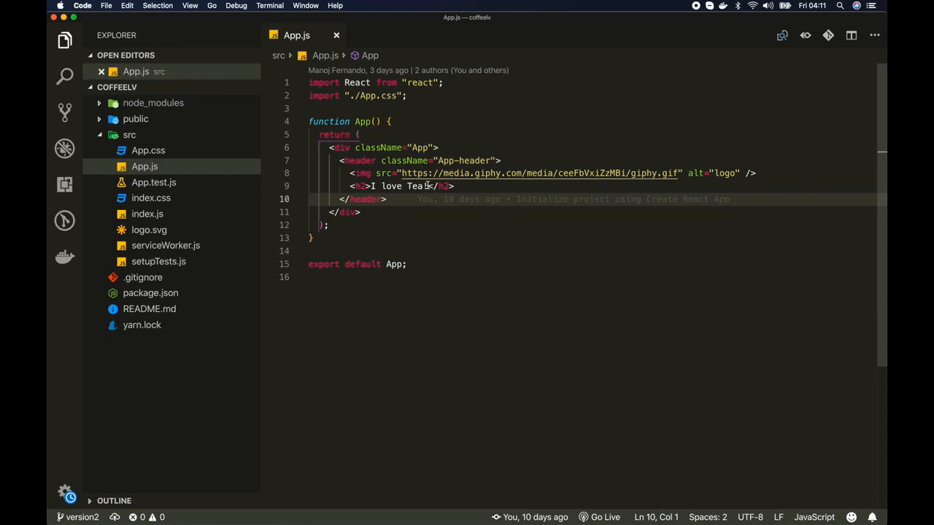
Change the App.js heading to 'I love Coffee v2!' with a new gif and save.
{"action": "double_click", "coordinate": [417, 186]}
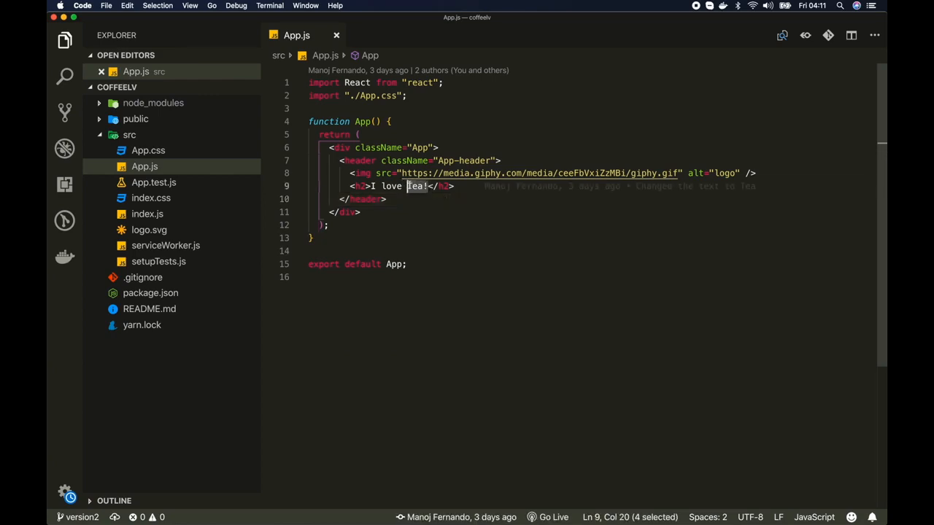
{"action": "type", "text": "Coffee v2"}
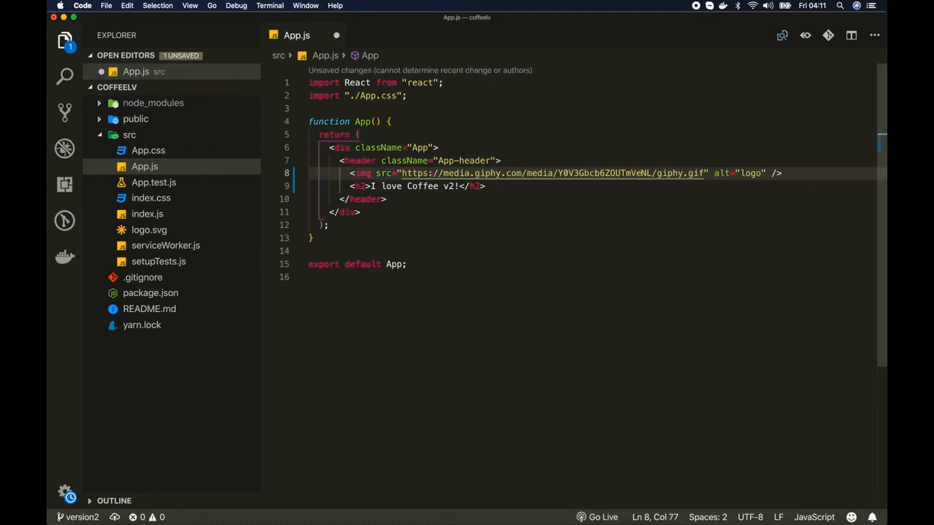
{"action": "key", "text": "Cmd+s"}
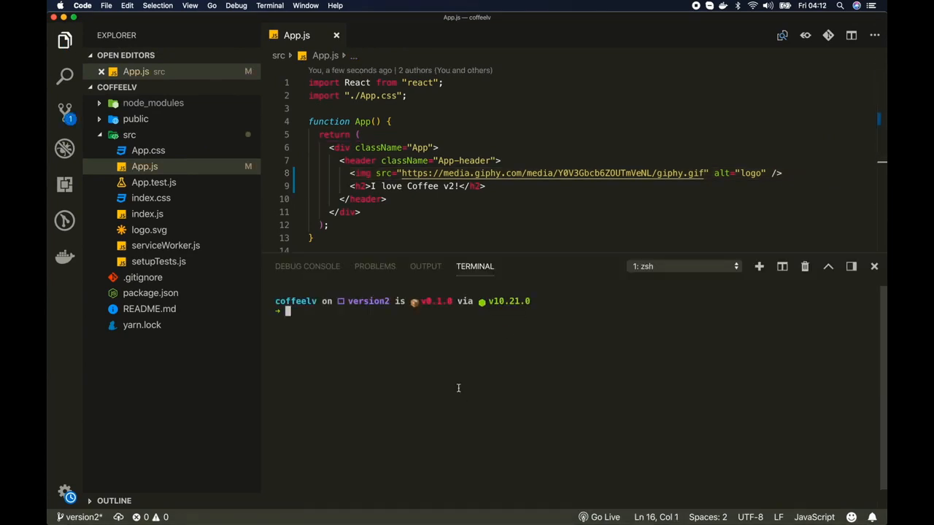
Stage all changes and commit them as 'Application version 2'.
{"action": "type", "text": "g"}
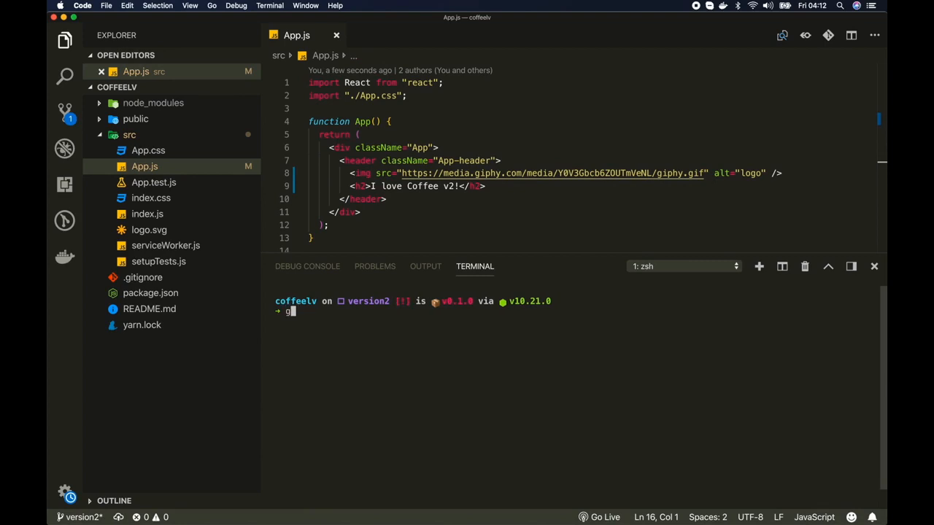
{"action": "type", "text": "it ad"}
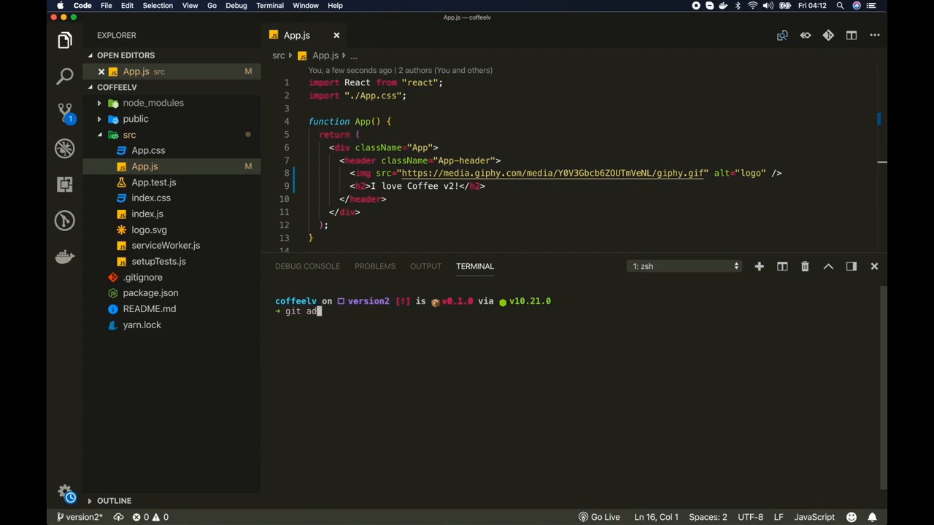
{"action": "key", "text": "Enter"}
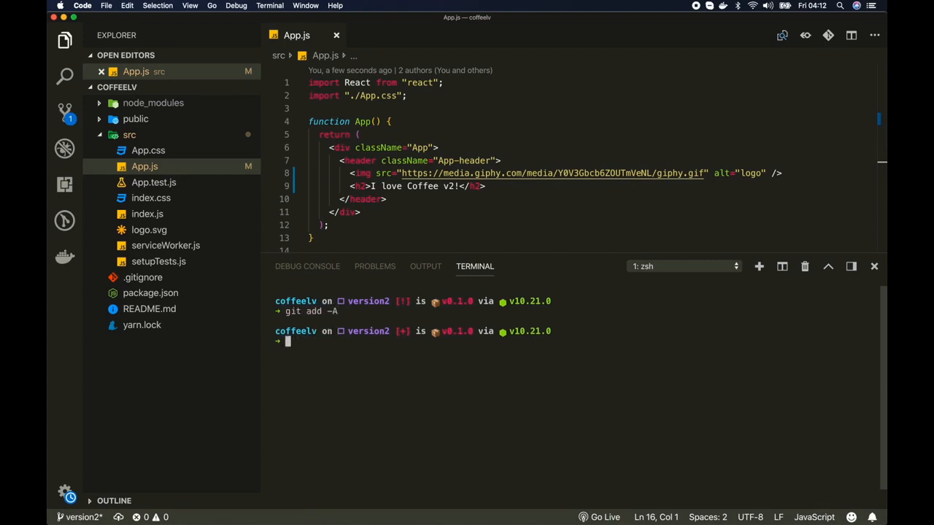
{"action": "type", "text": "git commit"}
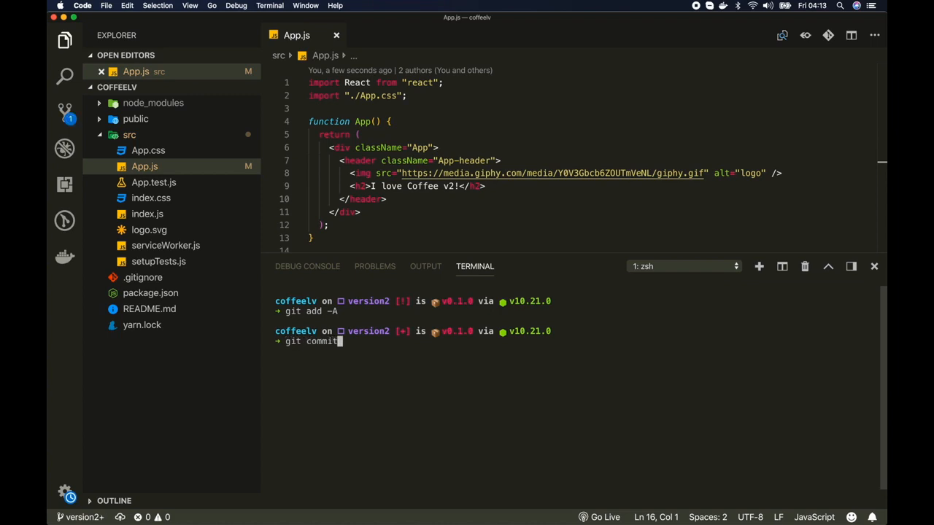
{"action": "type", "text": "-m \"Application version 2"}
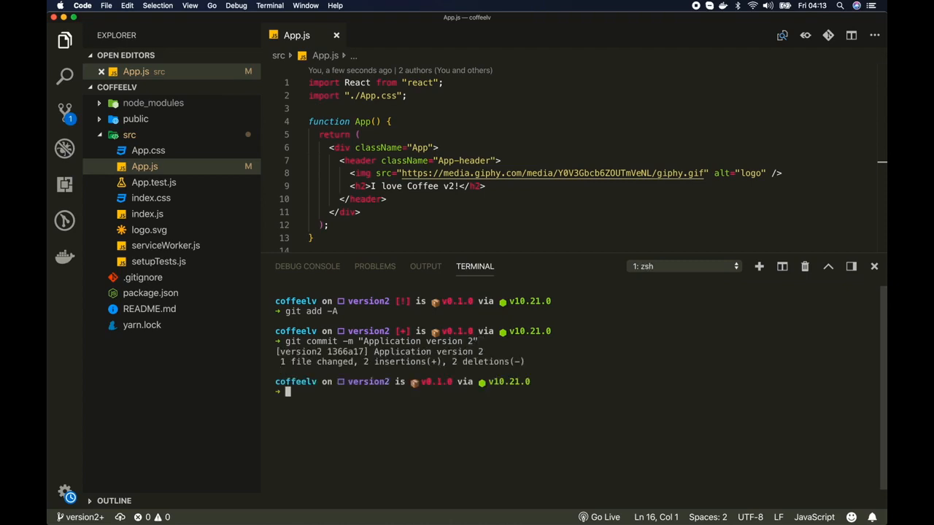
Push the version2 branch to origin with git push origin version2.
{"action": "type", "text": "git p"}
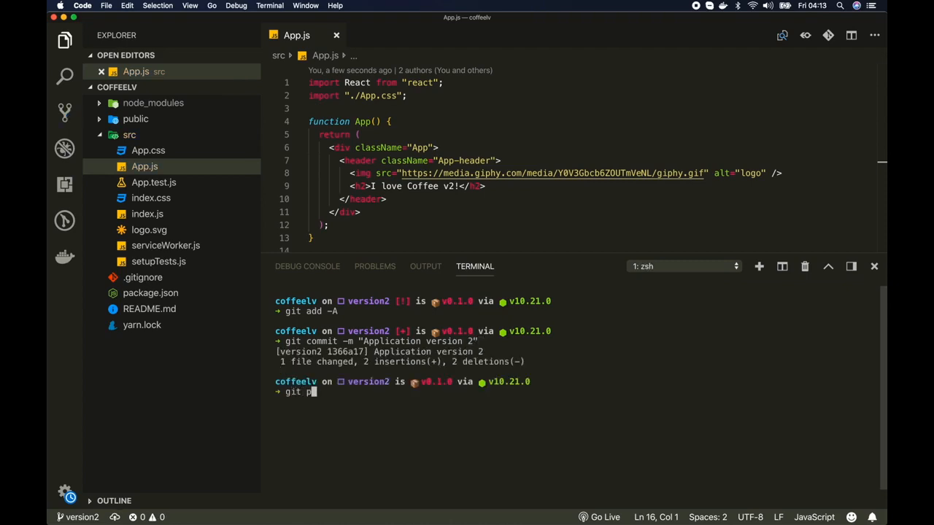
{"action": "type", "text": "ush"}
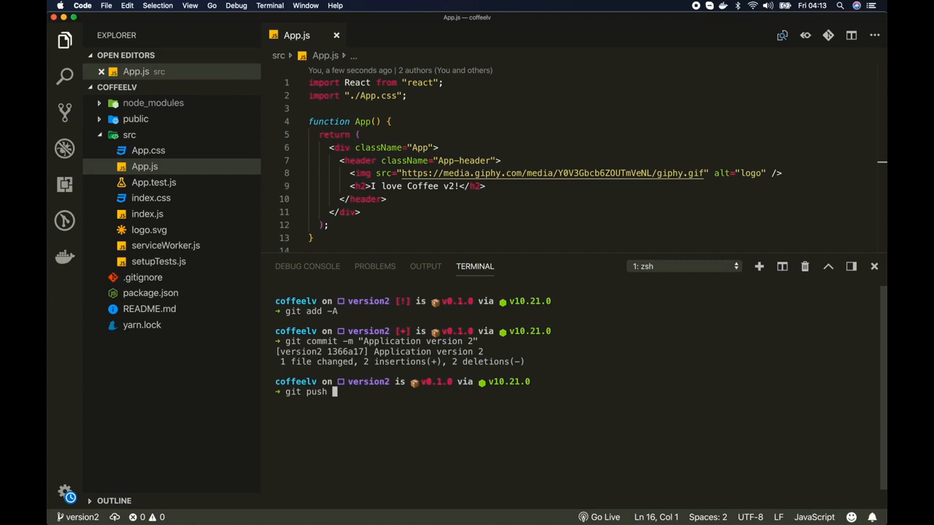
{"action": "type", "text": "origin"}
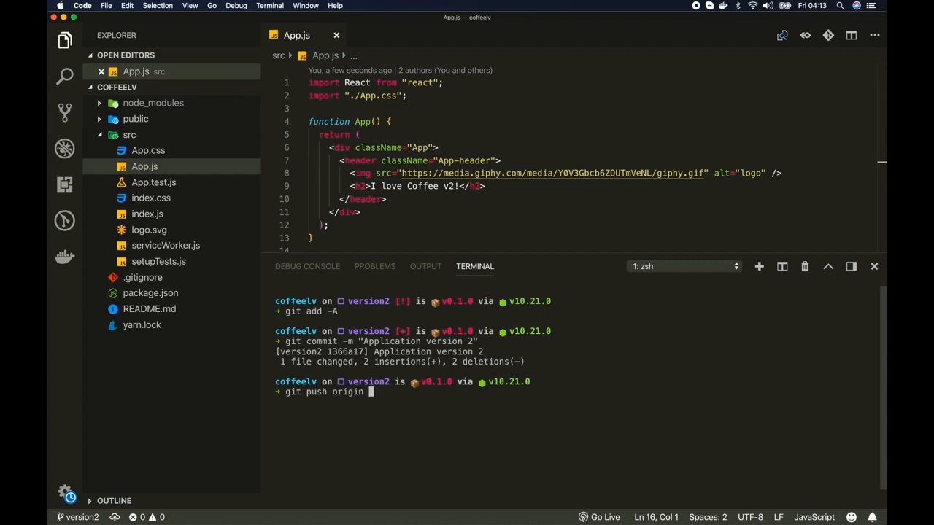
{"action": "type", "text": "version"}
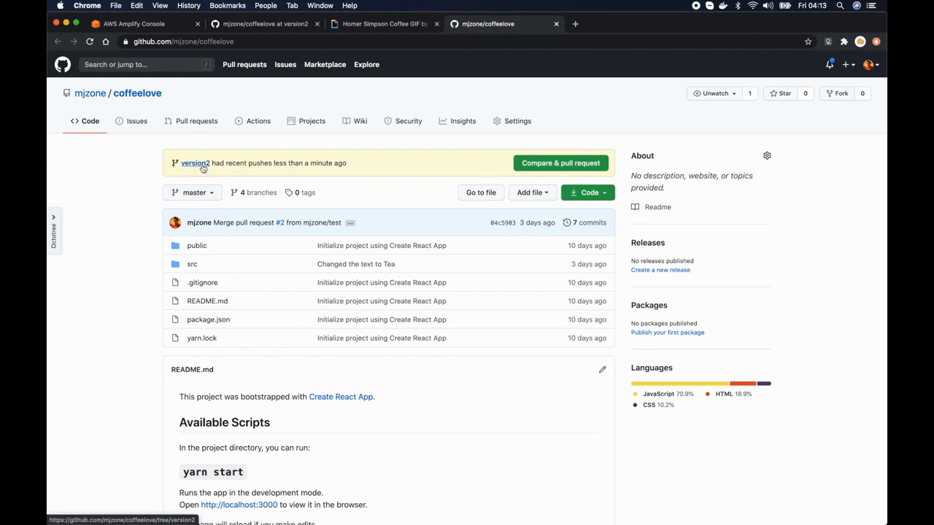
Connect the version2 branch to the Amplify app and save and deploy it.
{"action": "left_click", "coordinate": [196, 164]}
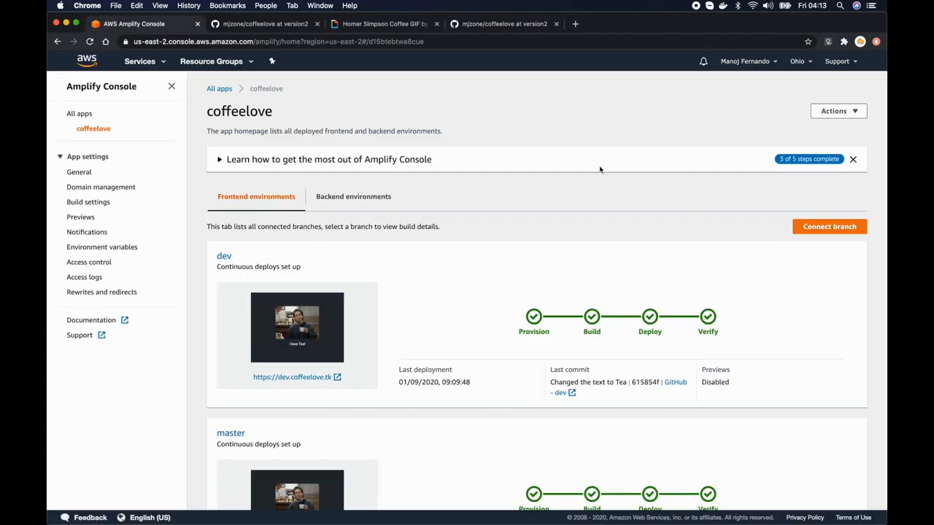
{"action": "mouse_move", "coordinate": [841, 227]}
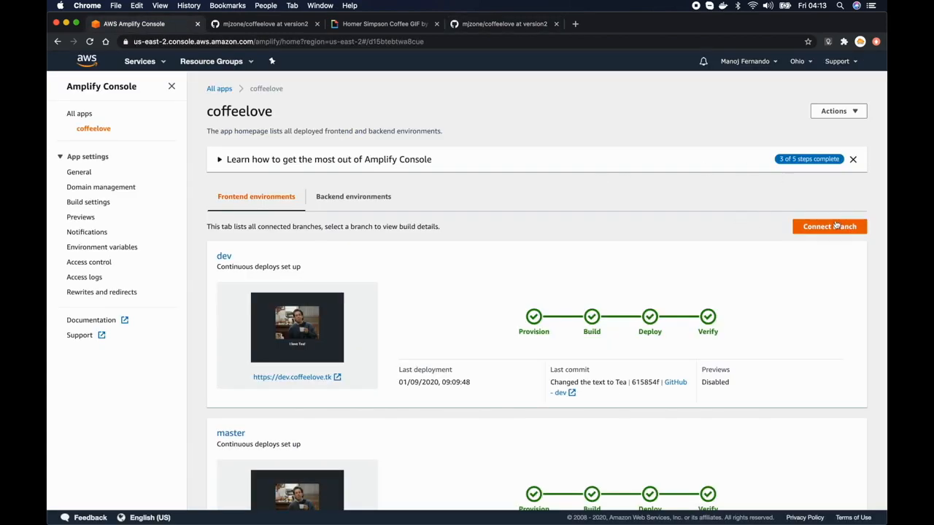
{"action": "mouse_move", "coordinate": [829, 226]}
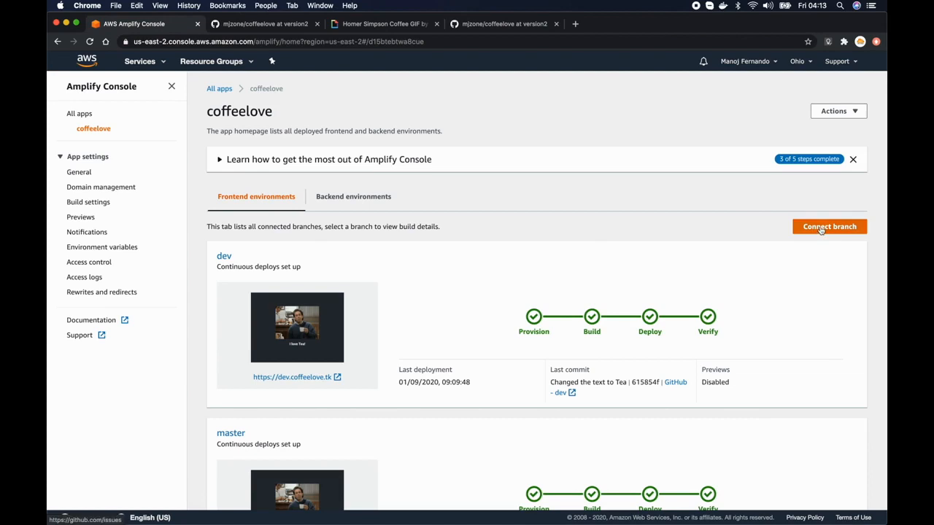
{"action": "left_click", "coordinate": [829, 226]}
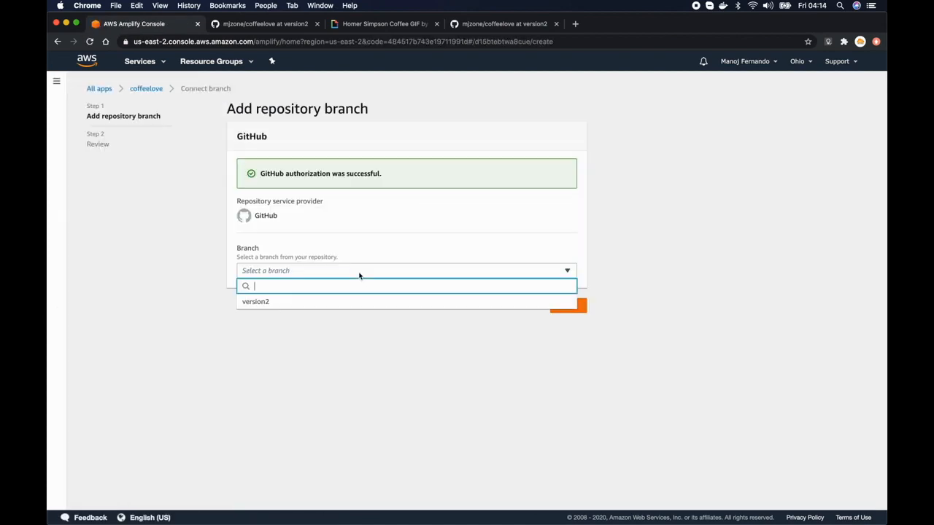
{"action": "left_click", "coordinate": [255, 301]}
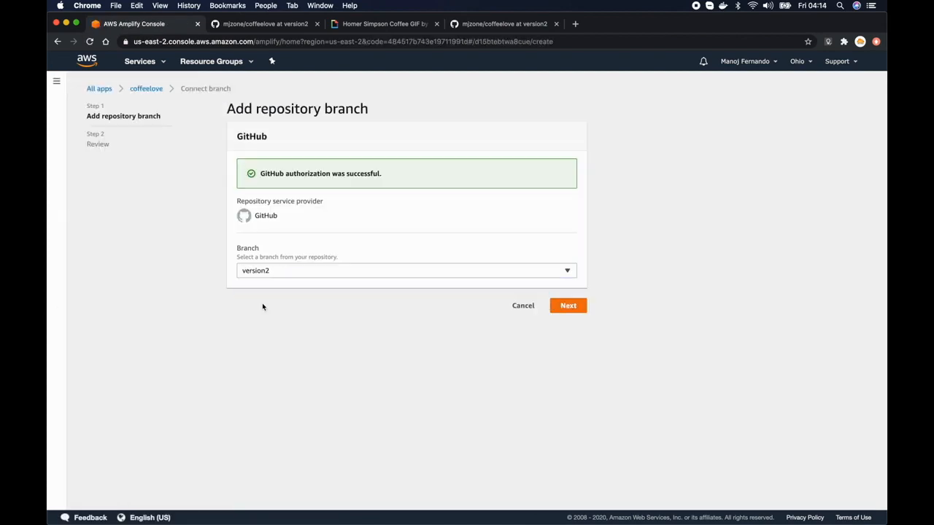
{"action": "left_click", "coordinate": [568, 307]}
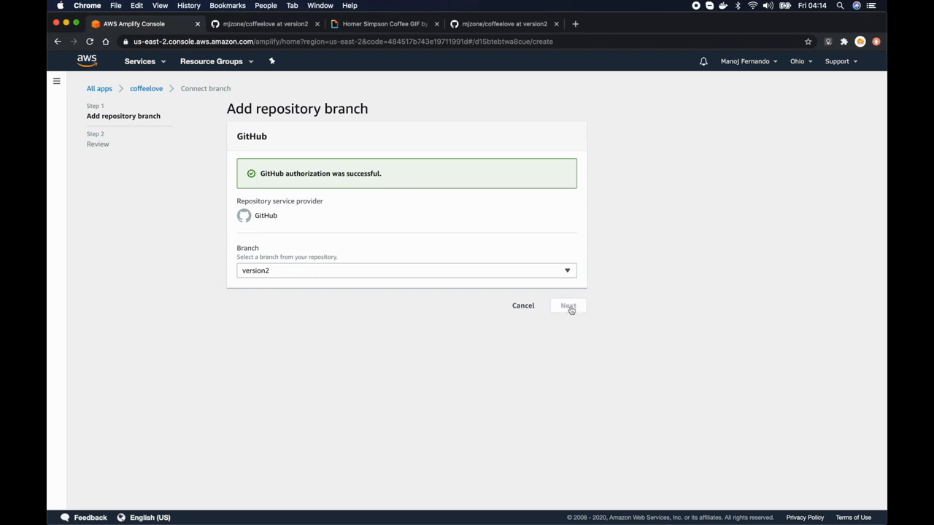
{"action": "left_click", "coordinate": [569, 306]}
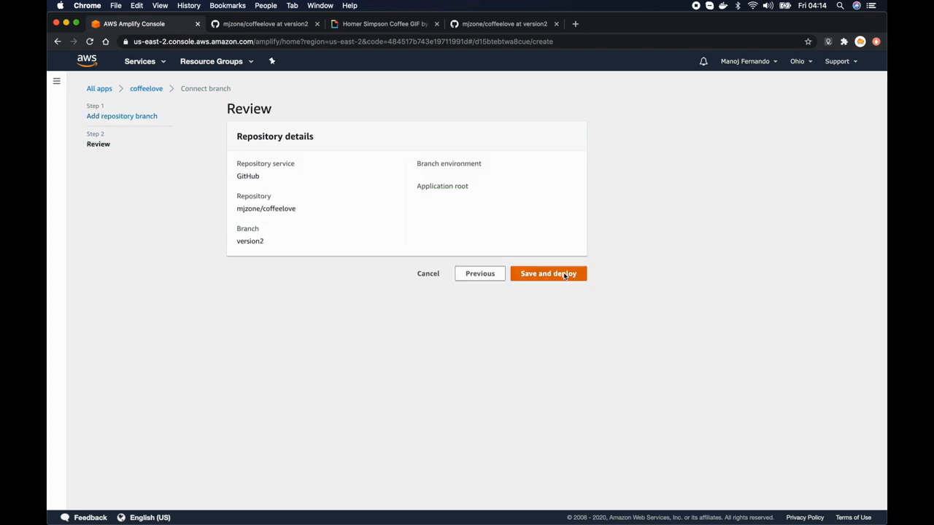
{"action": "left_click", "coordinate": [549, 274]}
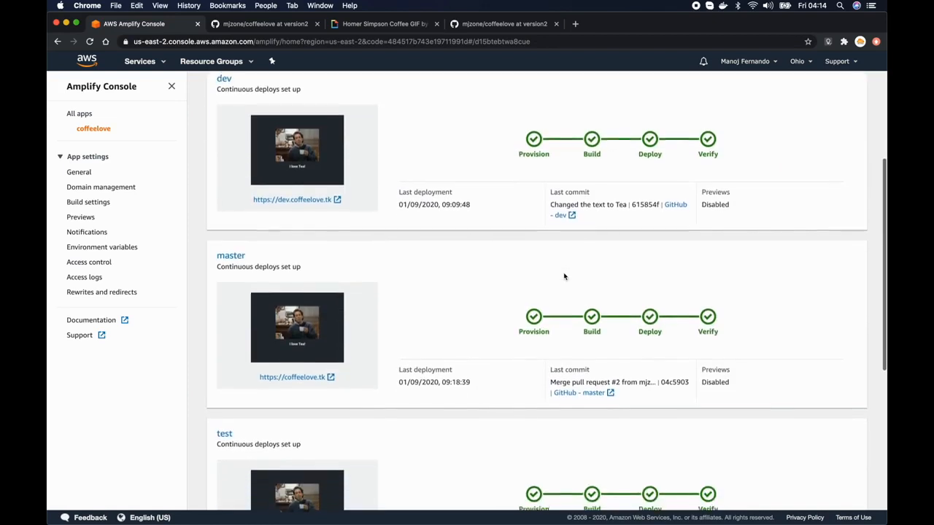
After the build completes, view the deployed version2 site showing 'I love Coffee v2!'.
{"action": "scroll", "scroll_direction": "down", "scroll_amount": 3}
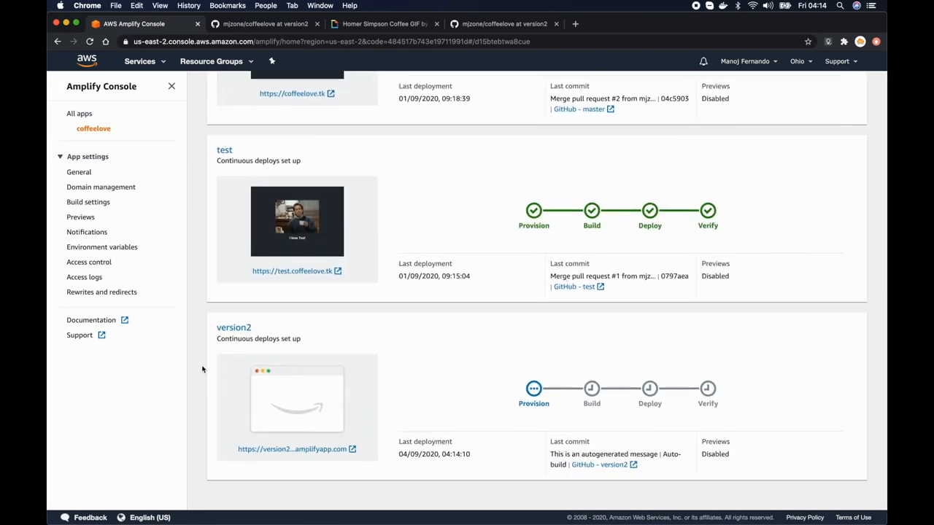
{"action": "mouse_move", "coordinate": [334, 383]}
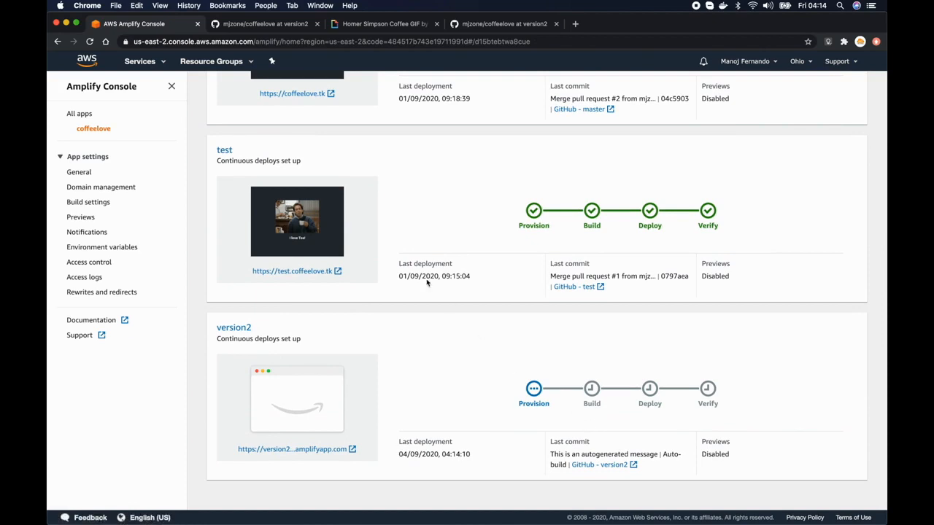
{"action": "scroll", "scroll_direction": "up", "scroll_amount": 3}
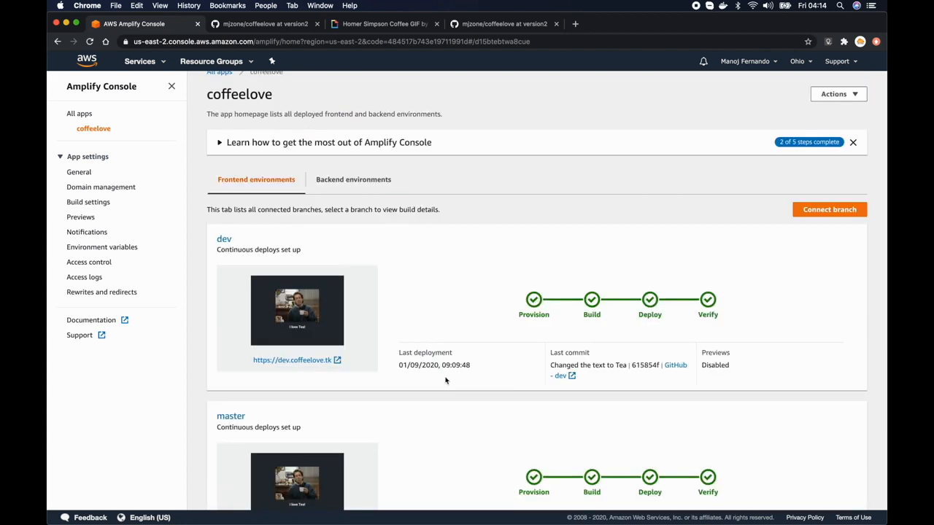
{"action": "scroll", "scroll_direction": "down", "scroll_amount": 3}
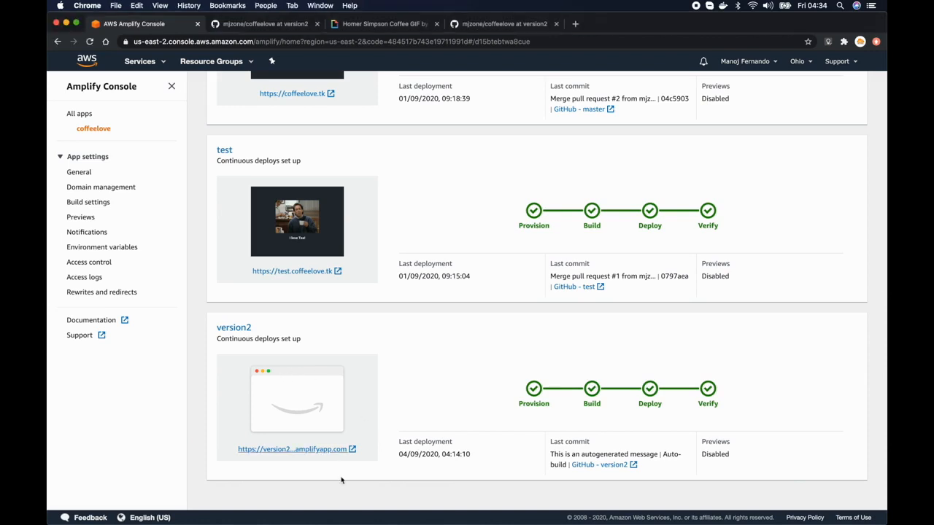
{"action": "left_click", "coordinate": [301, 450]}
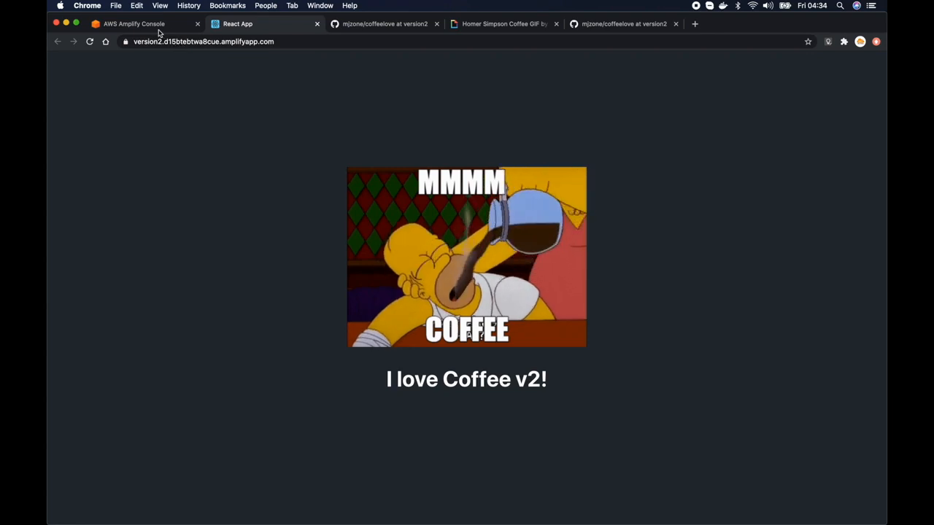
{"action": "left_click", "coordinate": [138, 23]}
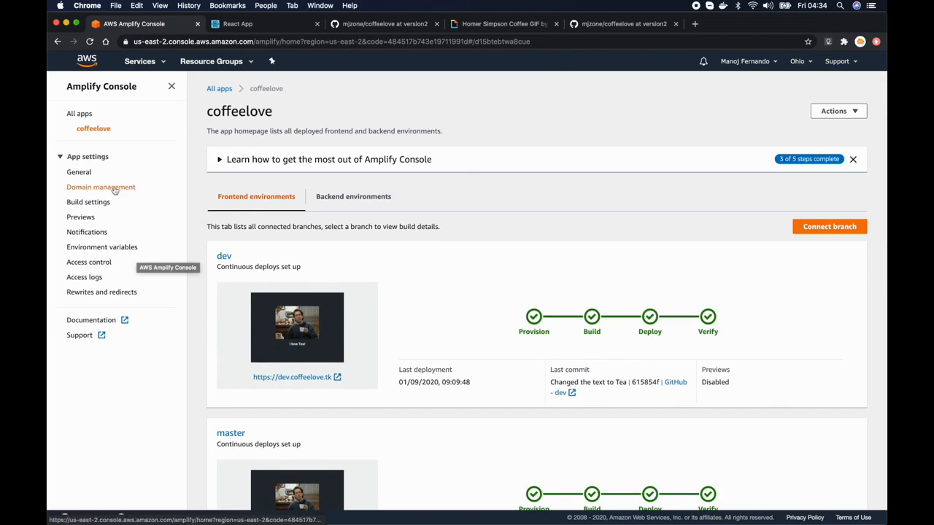
Add a version2.coffeelove.tk subdomain mapped to the version2 branch under Domain management.
{"action": "left_click", "coordinate": [100, 187]}
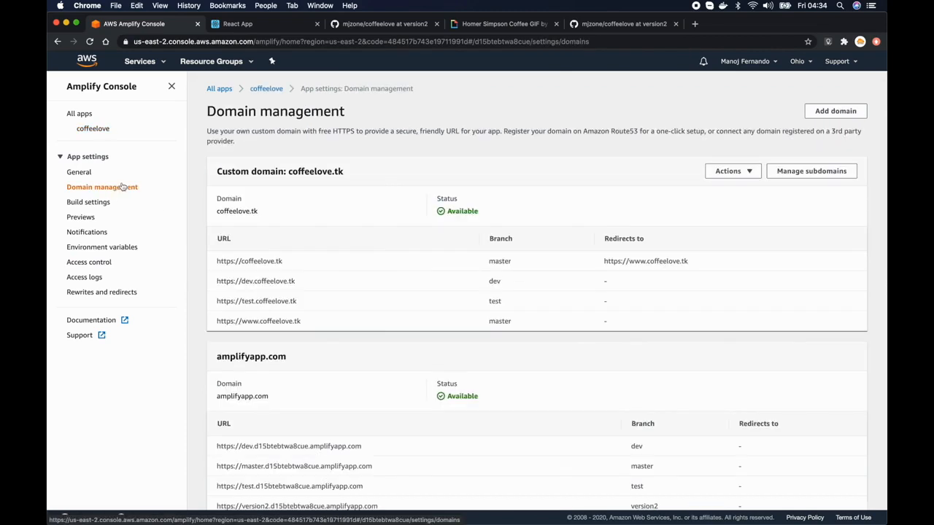
{"action": "scroll", "scroll_direction": "down", "scroll_amount": 3}
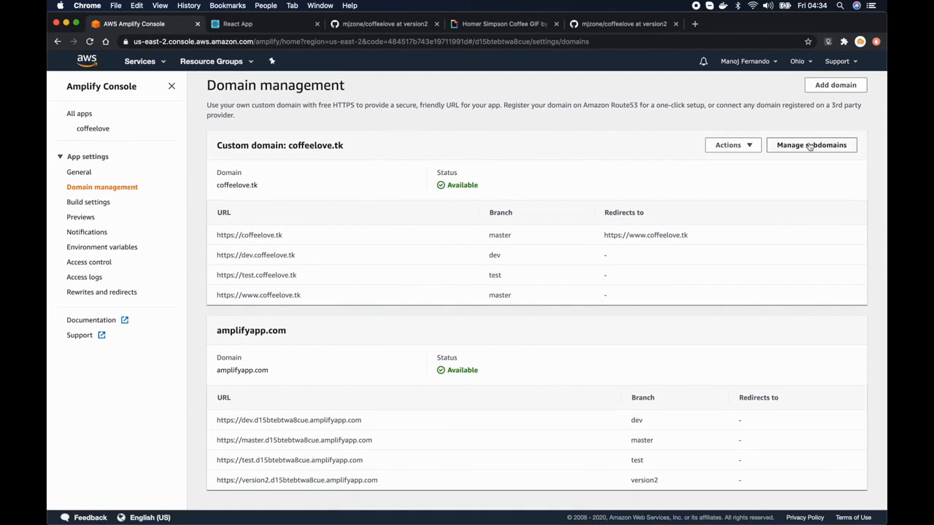
{"action": "left_click", "coordinate": [812, 145]}
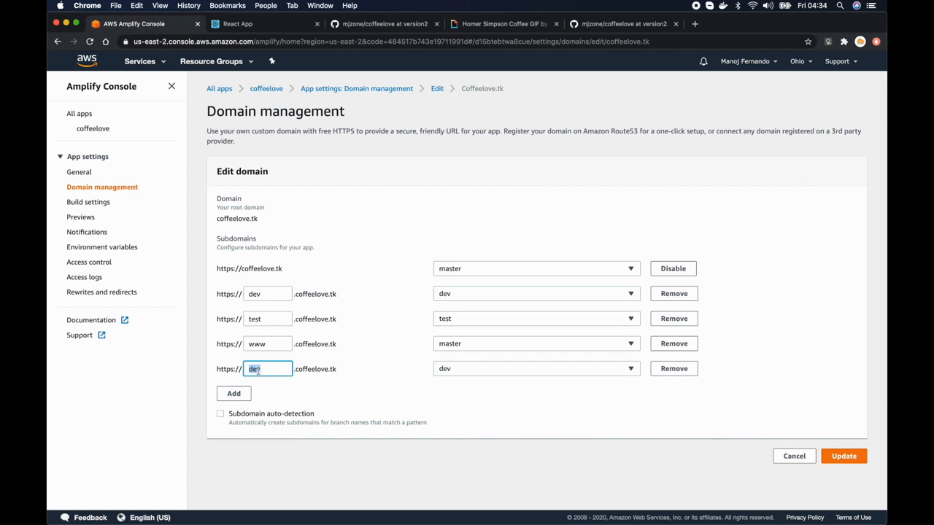
{"action": "type", "text": "version2"}
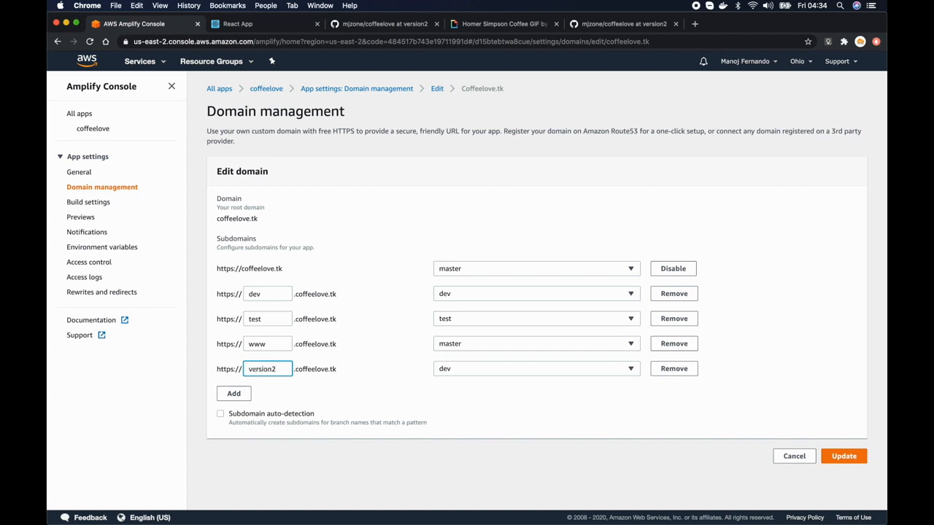
{"action": "left_click", "coordinate": [537, 368]}
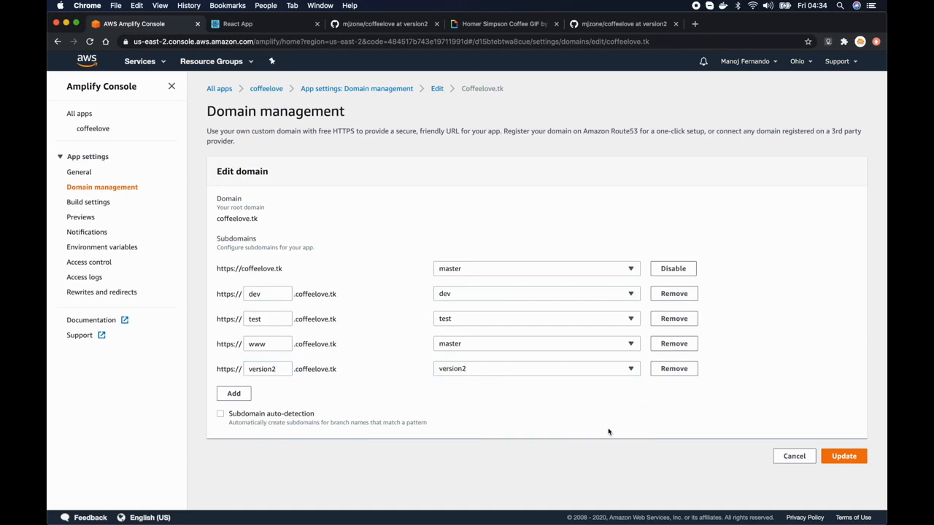
{"action": "left_click", "coordinate": [846, 456]}
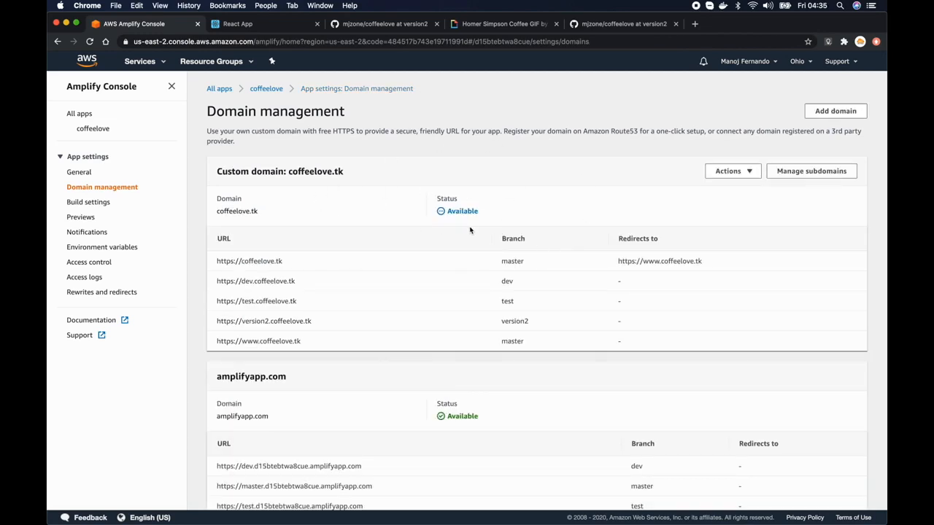
{"action": "mouse_move", "coordinate": [414, 273]}
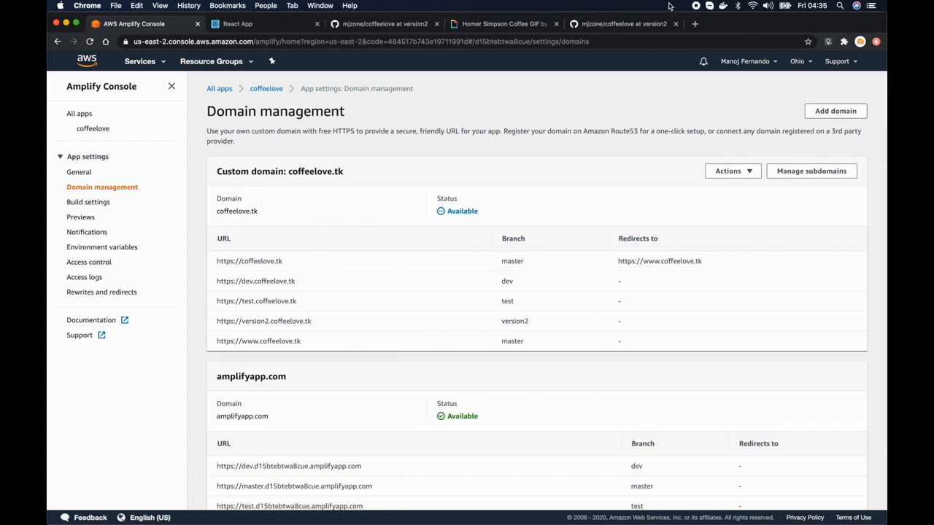
{"action": "scroll", "scroll_direction": "down", "scroll_amount": 3}
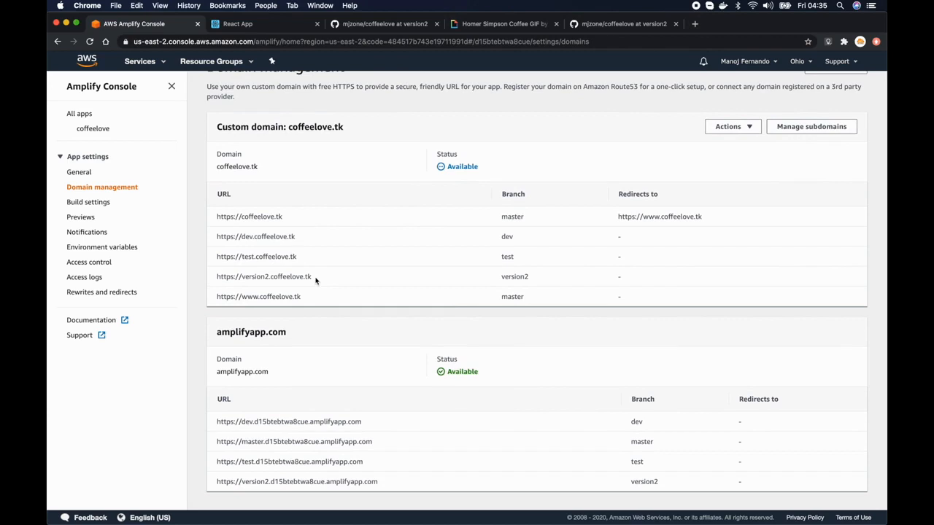
{"action": "double_click", "coordinate": [263, 277]}
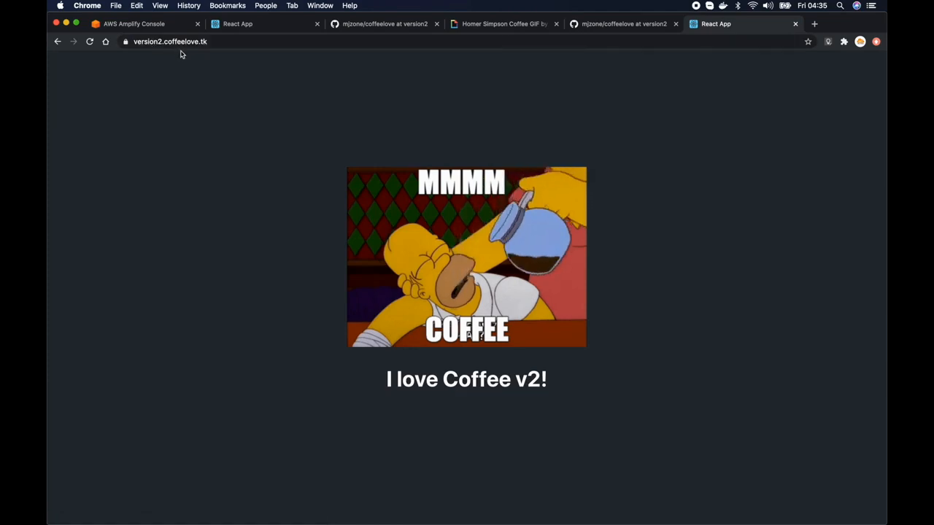
{"action": "mouse_move", "coordinate": [264, 93]}
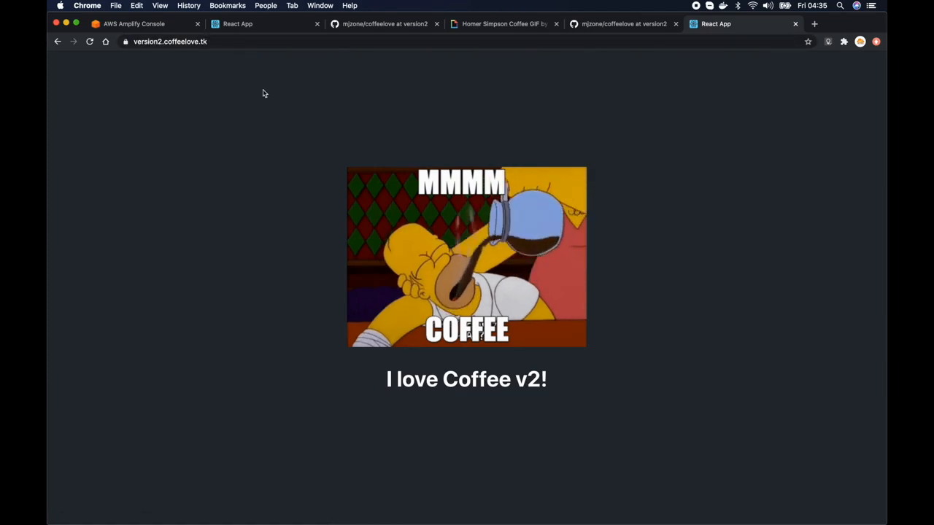
View version2.coffeelove.tk showing 'I love Coffee v2!' and return to the Amplify Console.
{"action": "left_click", "coordinate": [168, 41]}
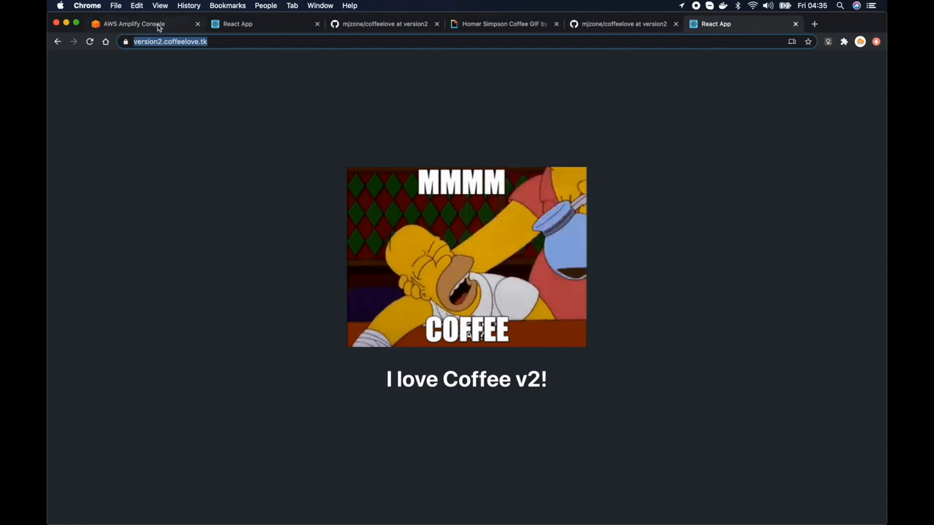
{"action": "left_click", "coordinate": [139, 25]}
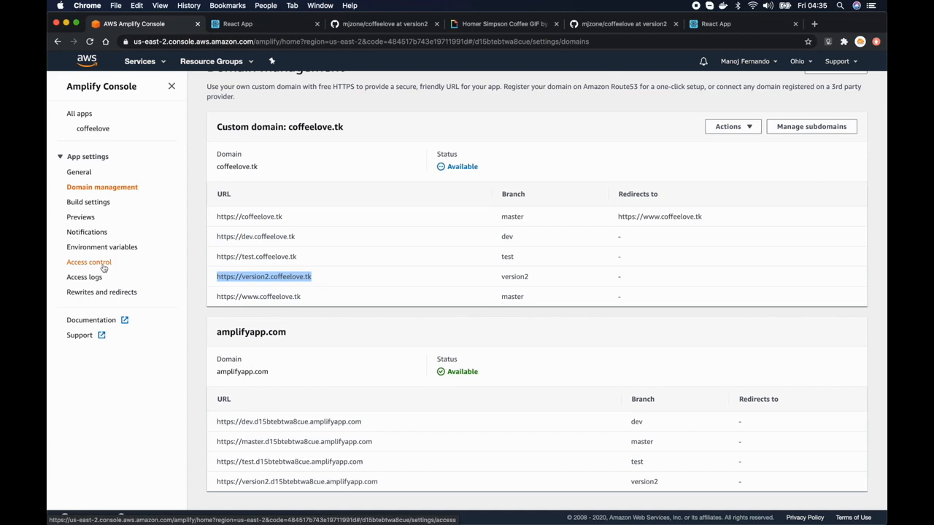
{"action": "mouse_move", "coordinate": [103, 267]}
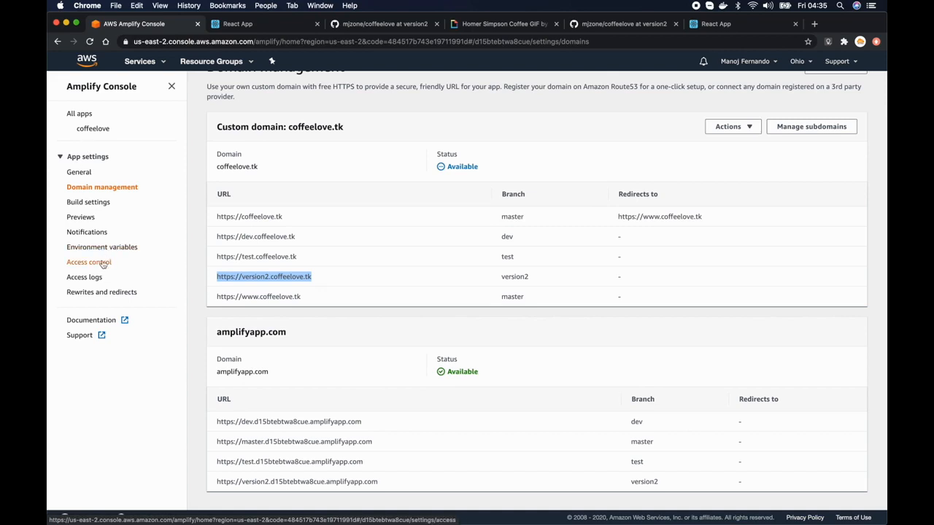
In Access control, set the version2 branch to Restricted - password required.
{"action": "left_click", "coordinate": [89, 263]}
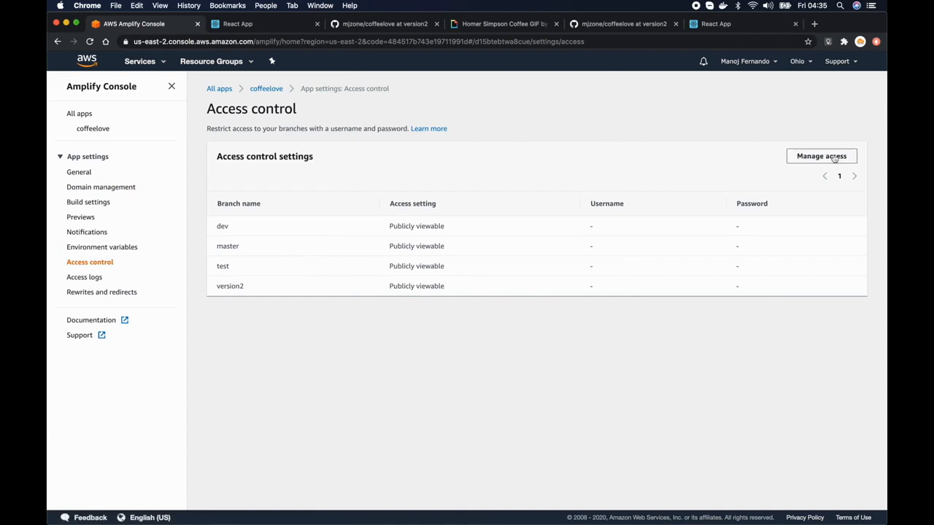
{"action": "left_click", "coordinate": [820, 155]}
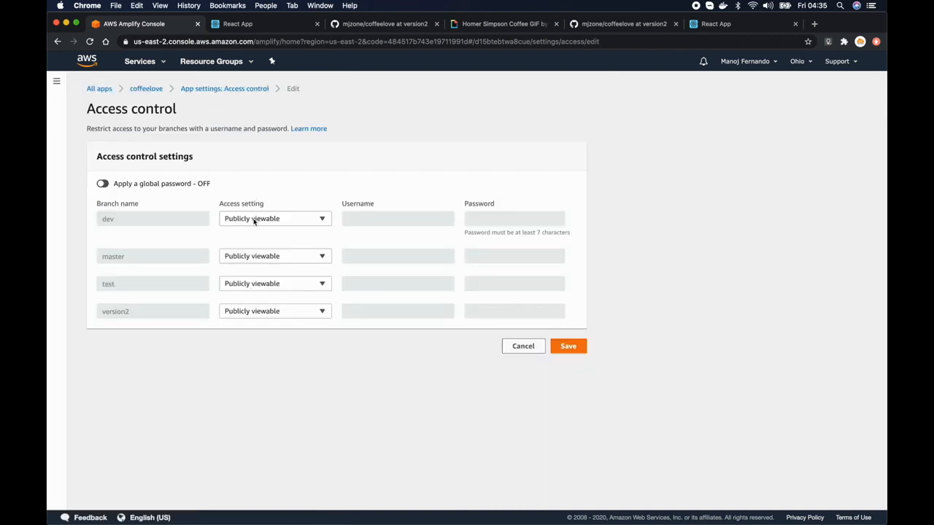
{"action": "mouse_move", "coordinate": [207, 237]}
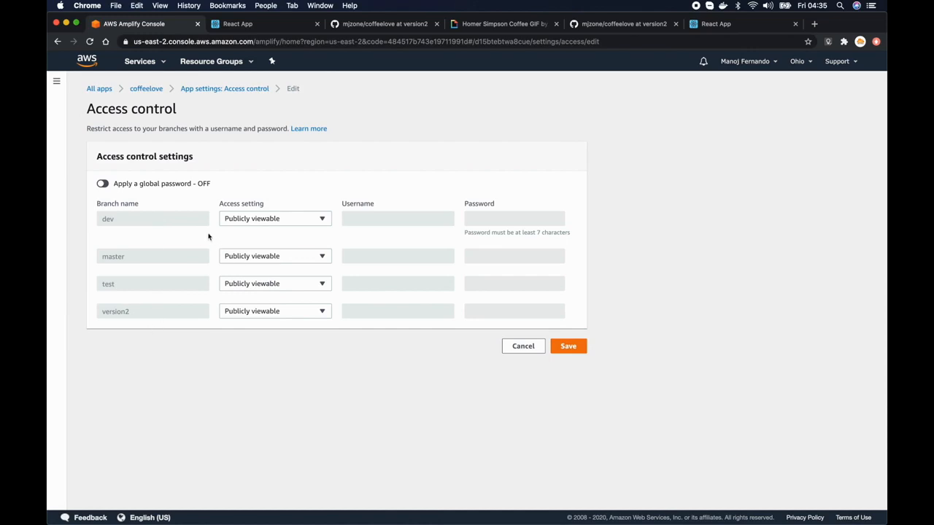
{"action": "mouse_move", "coordinate": [256, 216]}
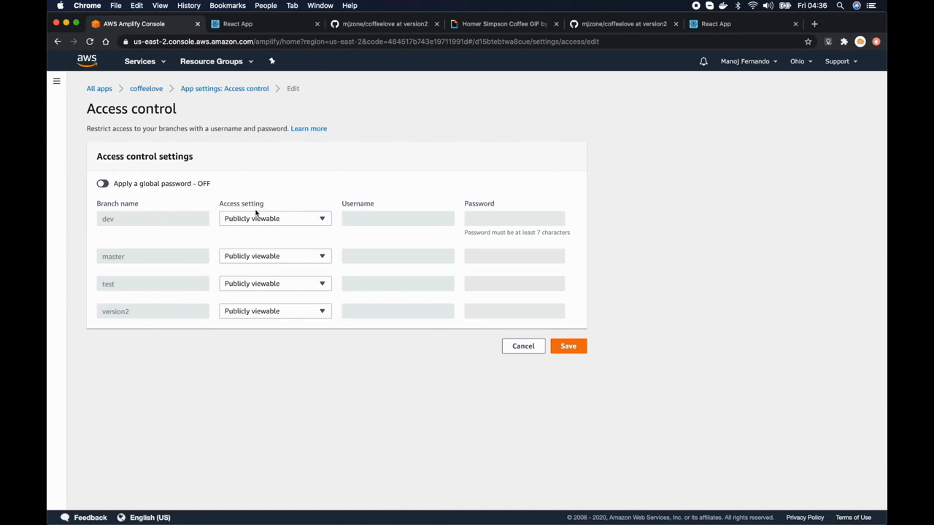
{"action": "mouse_move", "coordinate": [252, 324]}
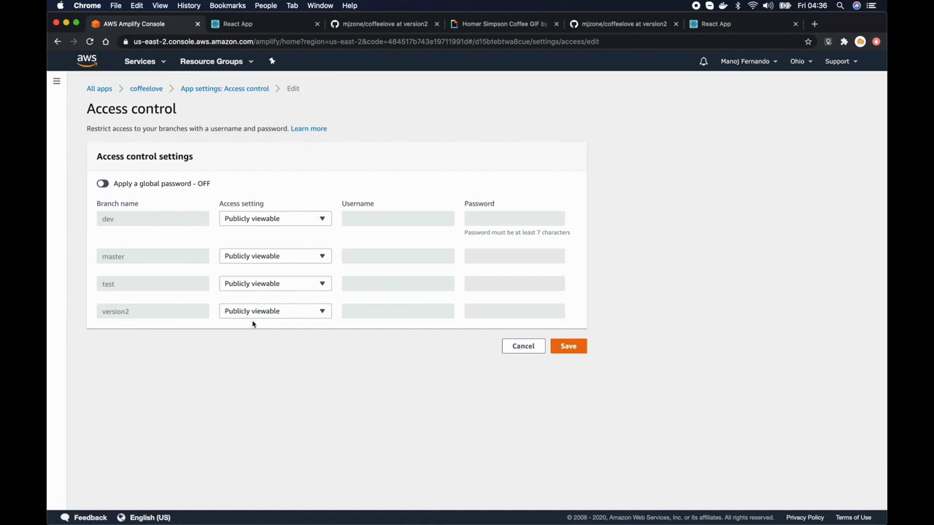
{"action": "mouse_move", "coordinate": [122, 321]}
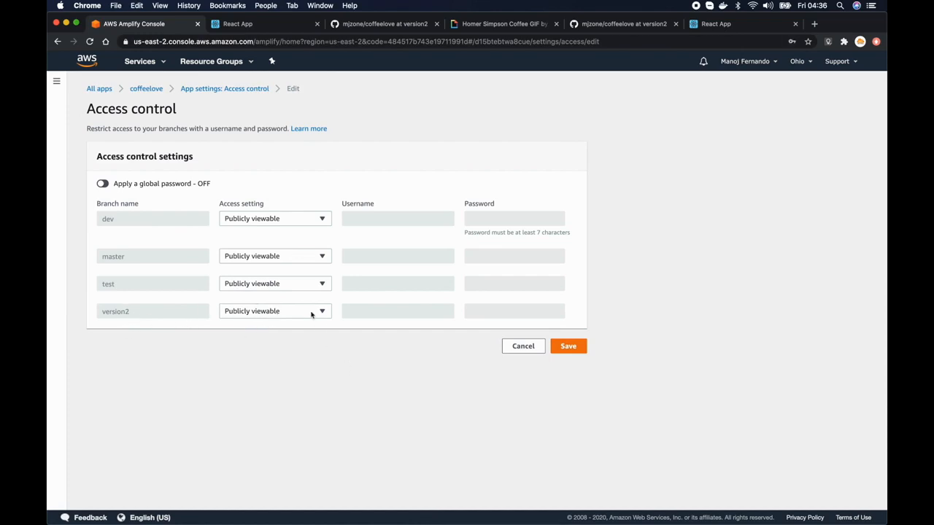
{"action": "left_click", "coordinate": [274, 311]}
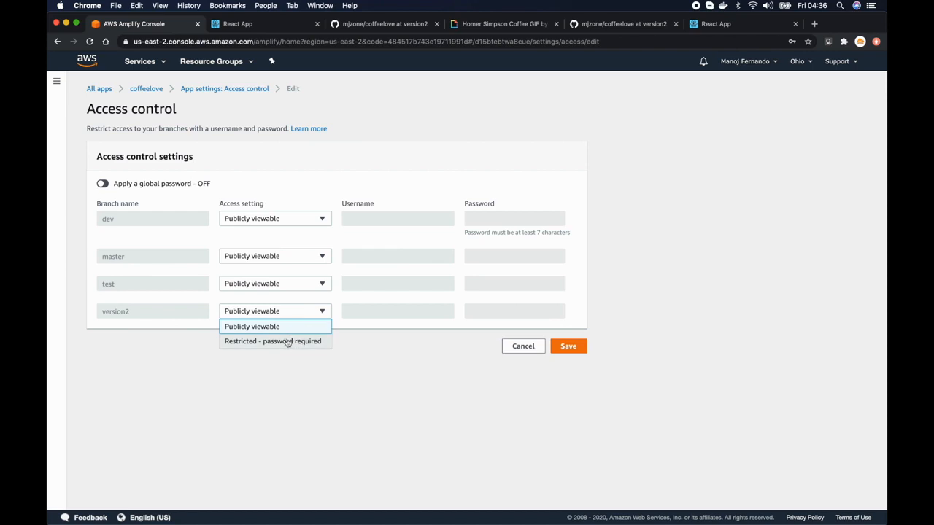
{"action": "mouse_move", "coordinate": [312, 341]}
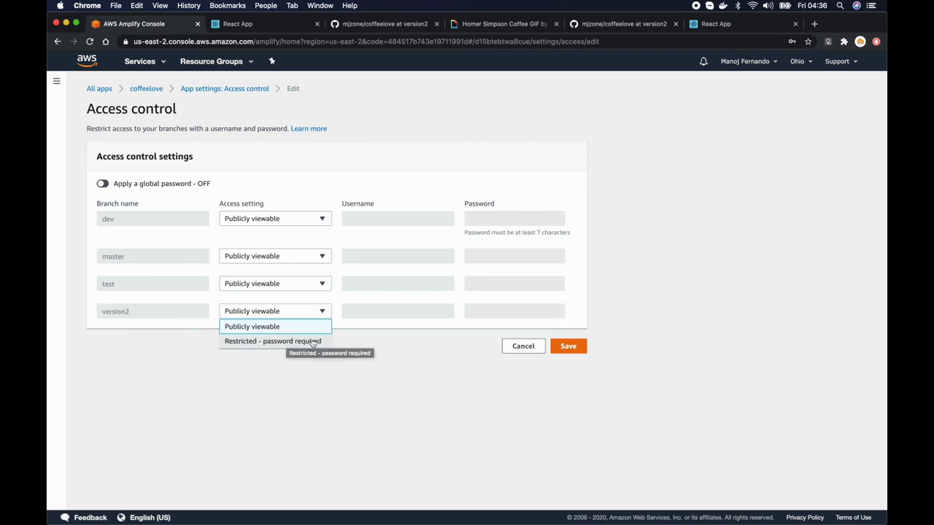
{"action": "left_click", "coordinate": [272, 342]}
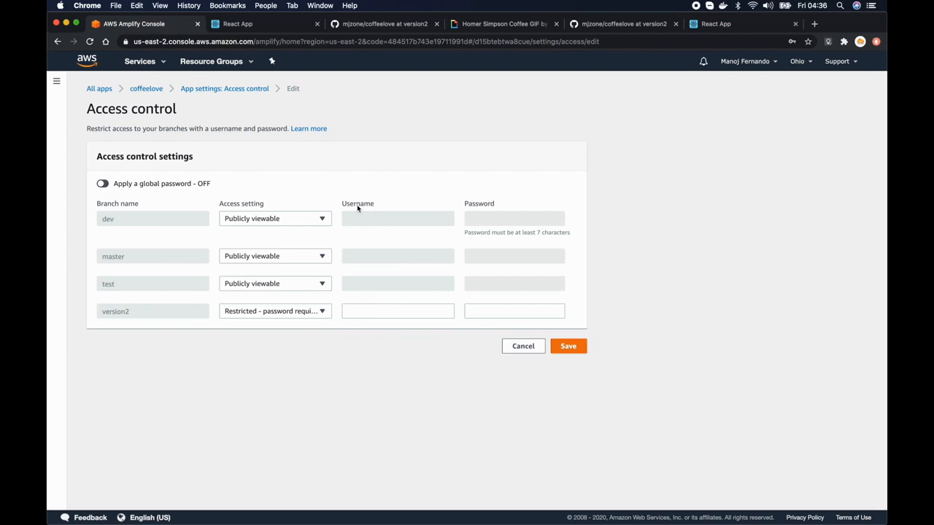
Set username admin with a password for version2 and save the access settings.
{"action": "left_click", "coordinate": [397, 310]}
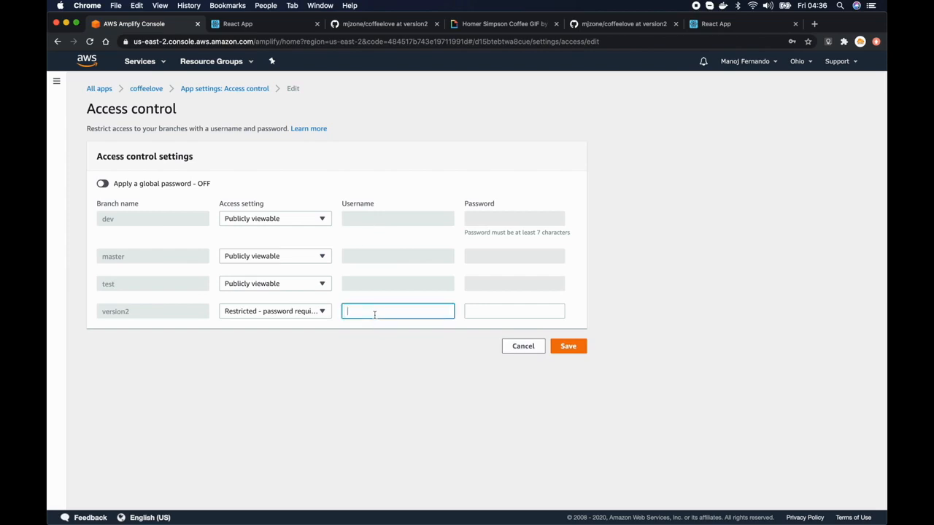
{"action": "type", "text": "admin"}
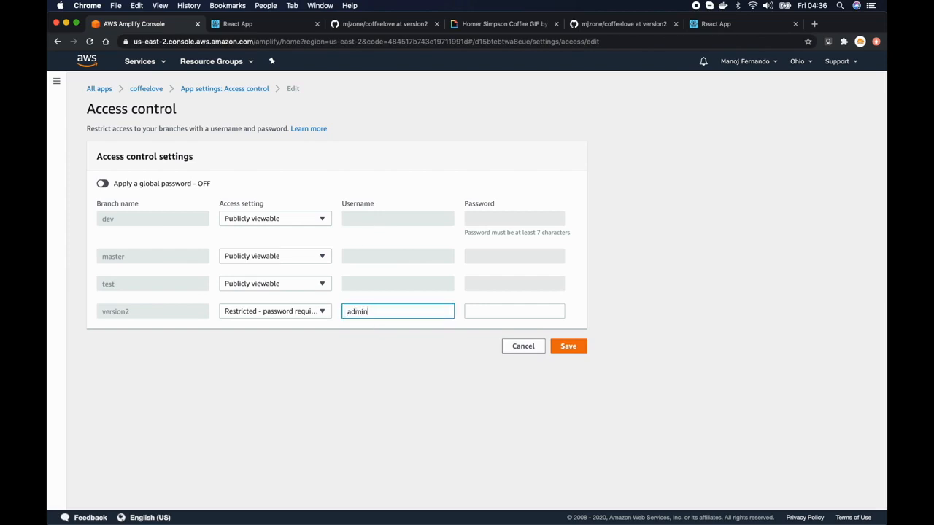
{"action": "type", "text": "••••"}
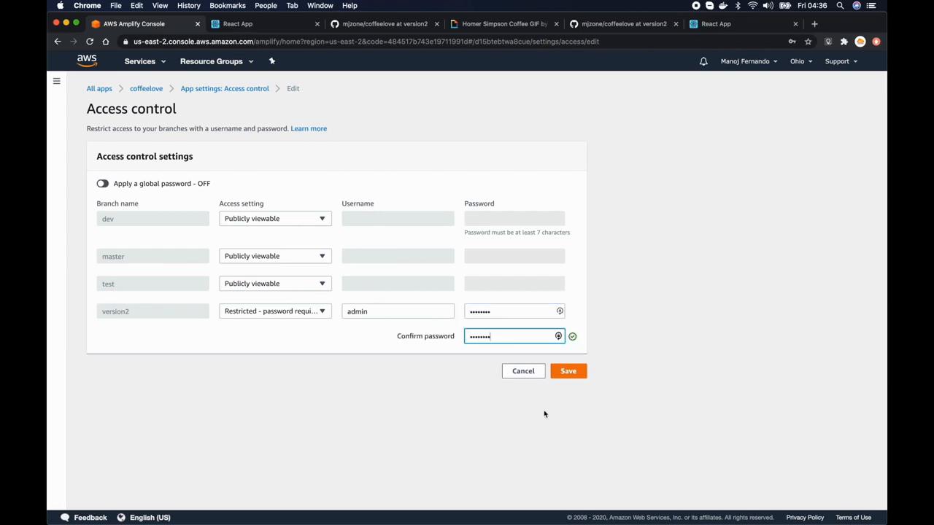
{"action": "left_click", "coordinate": [569, 371]}
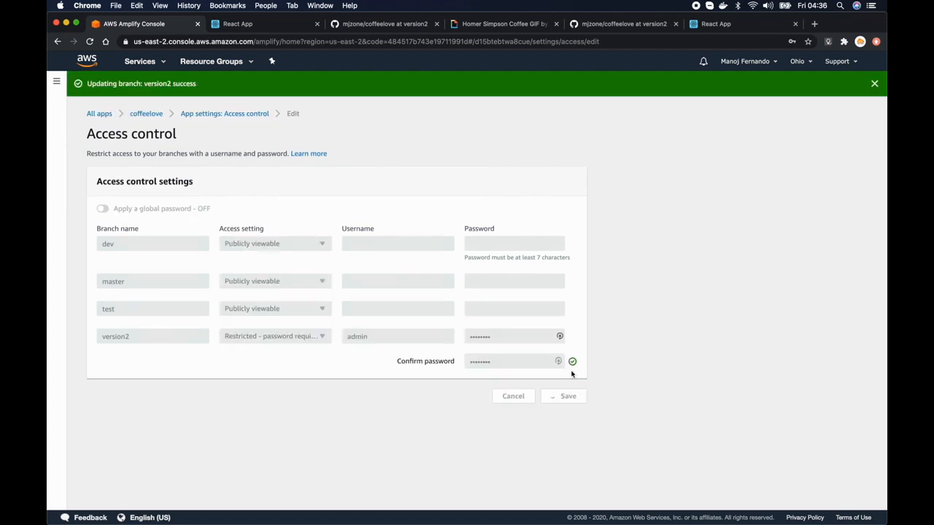
{"action": "left_click", "coordinate": [564, 397]}
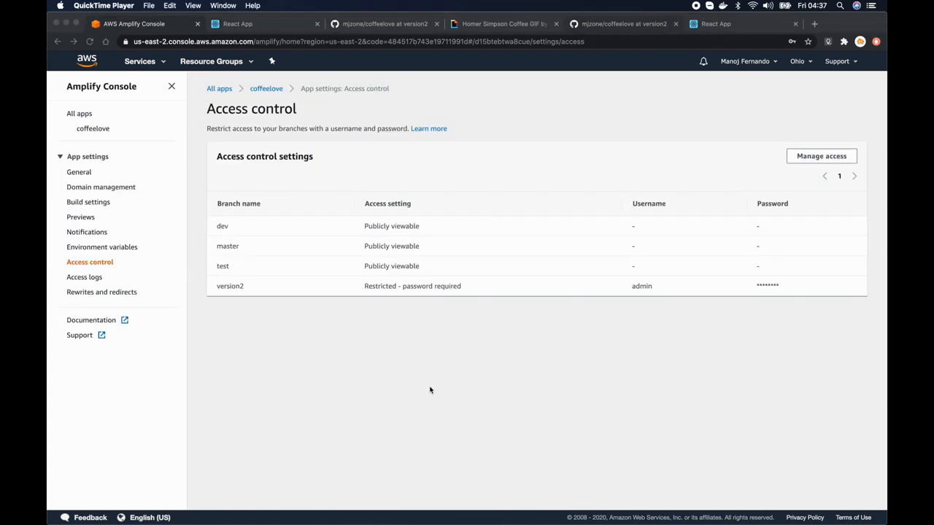
{"action": "mouse_move", "coordinate": [432, 389]}
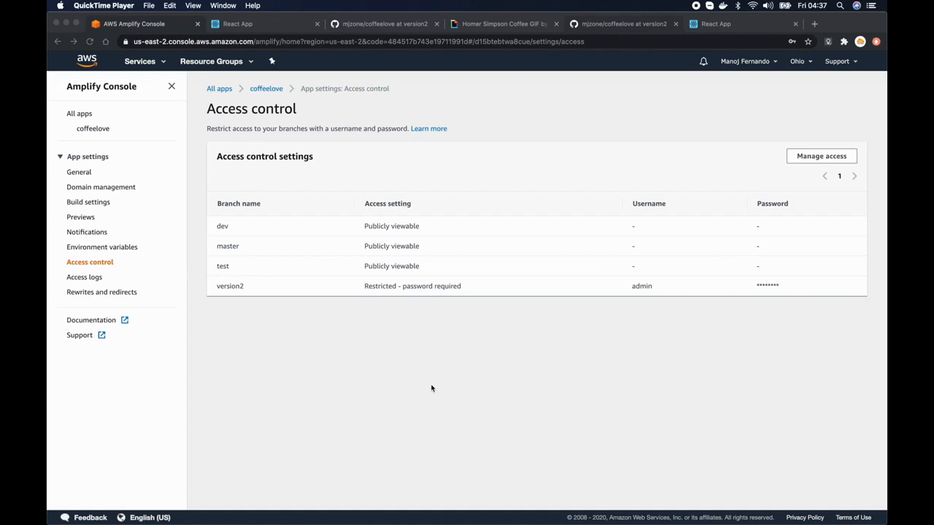
{"action": "mouse_move", "coordinate": [260, 35]}
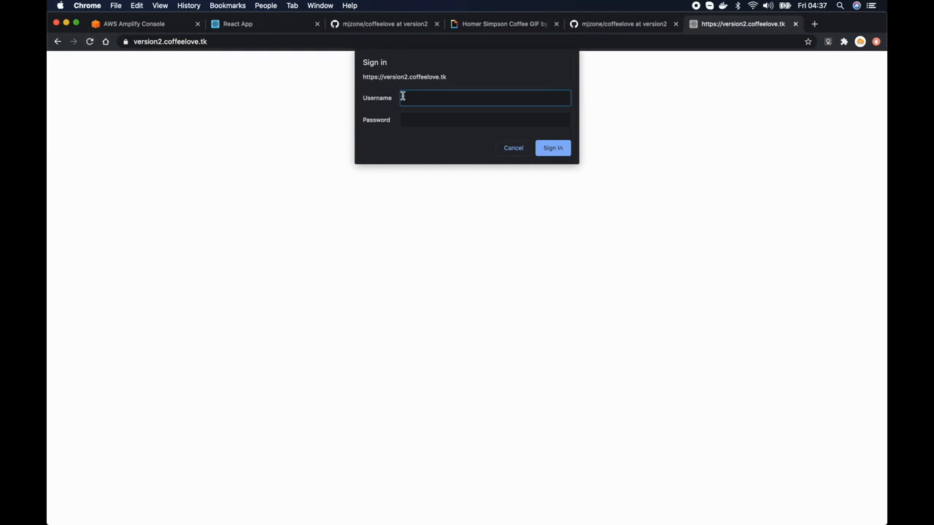
Sign in to version2.coffeelove.tk as admin in Chrome to reach 'I love Coffee v2!'.
{"action": "type", "text": "a"}
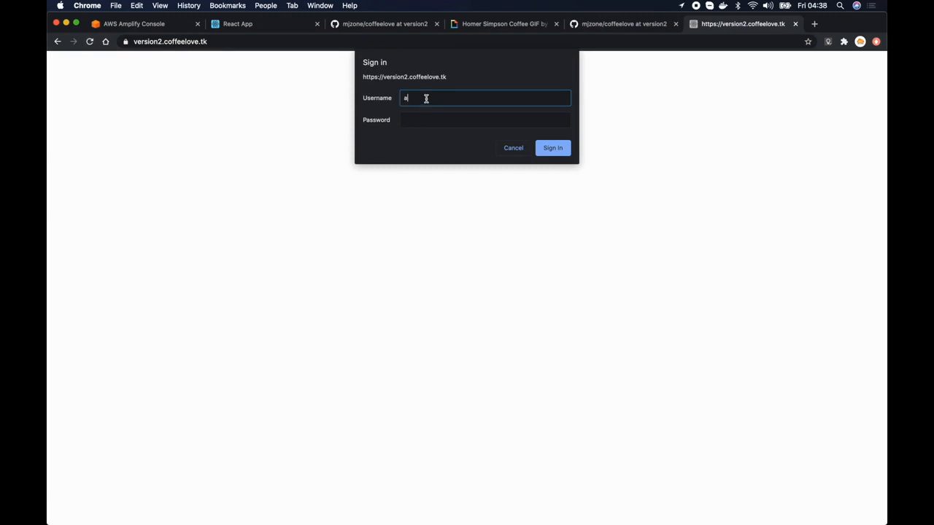
{"action": "type", "text": "dmin"}
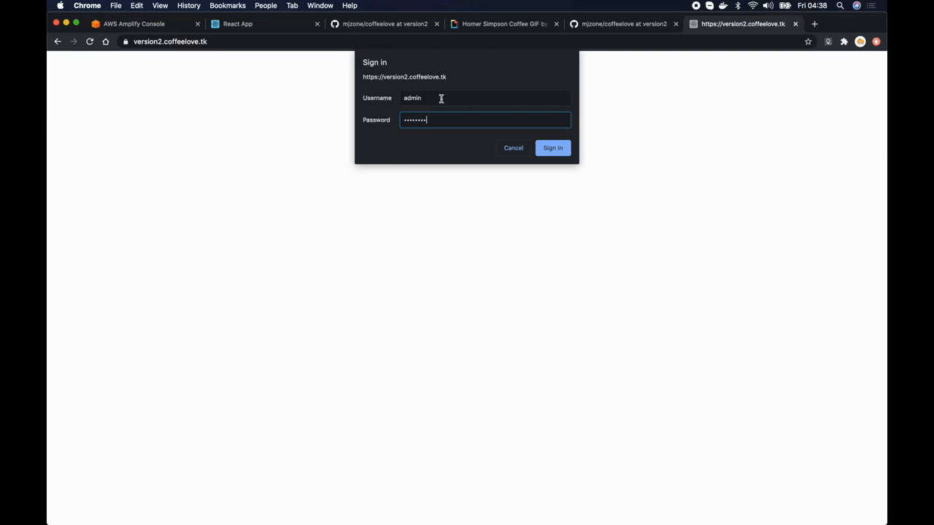
{"action": "left_click", "coordinate": [552, 148]}
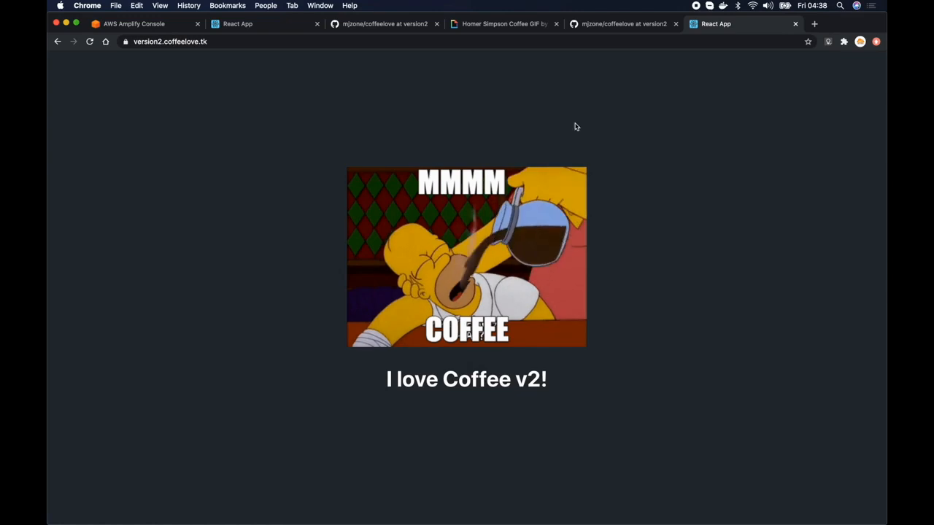
{"action": "mouse_move", "coordinate": [677, 242]}
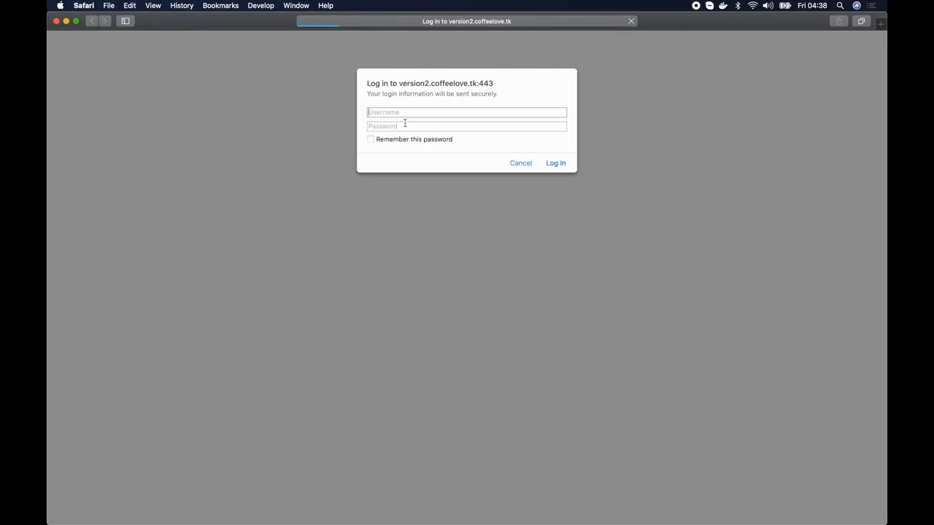
Log in to version2.coffeelove.tk as admin in Safari to see 'I love Coffee v2!'.
{"action": "type", "text": "admin"}
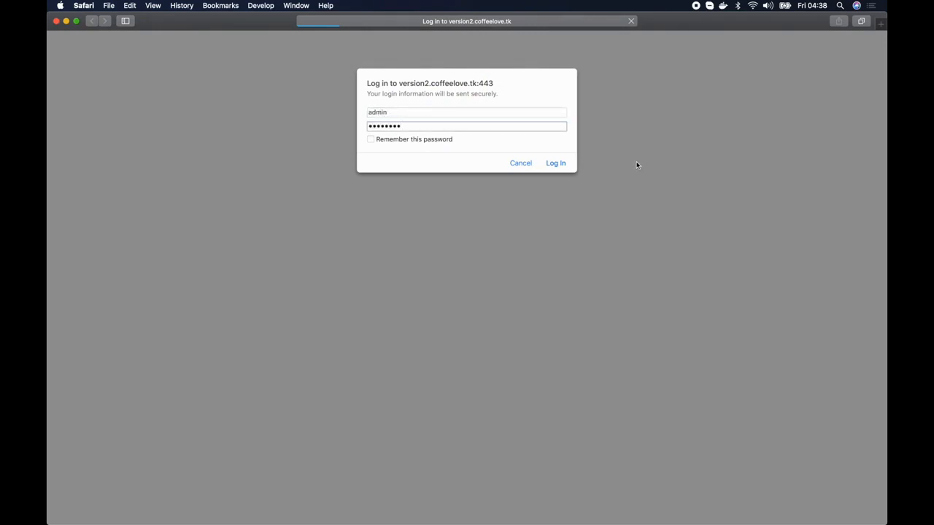
{"action": "left_click", "coordinate": [555, 164]}
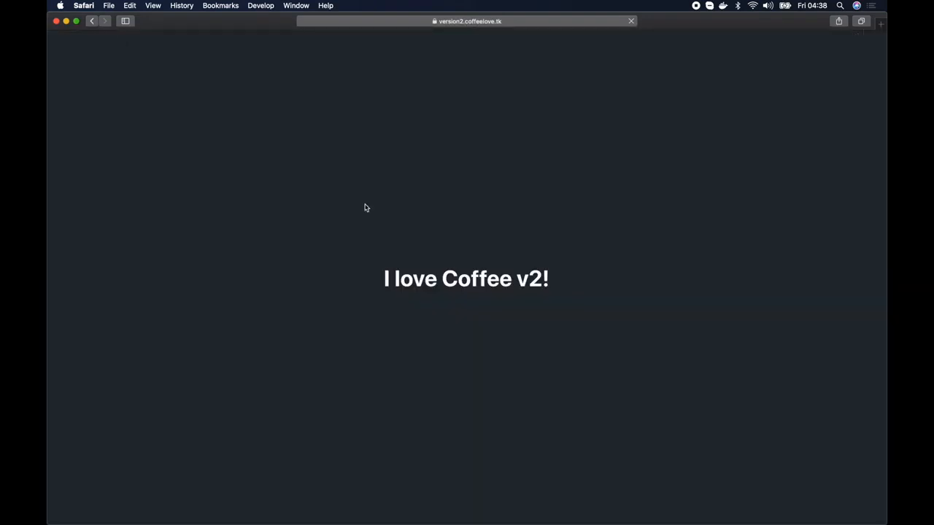
{"action": "mouse_move", "coordinate": [650, 222]}
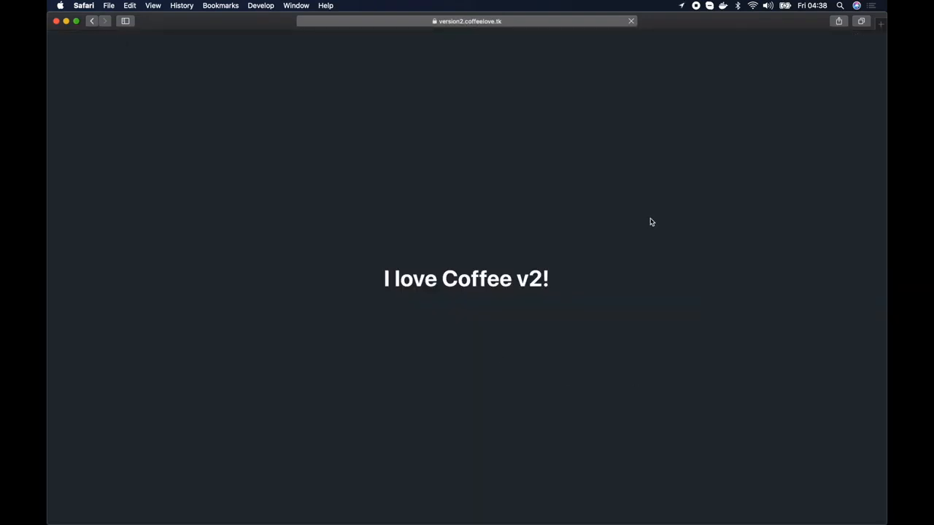